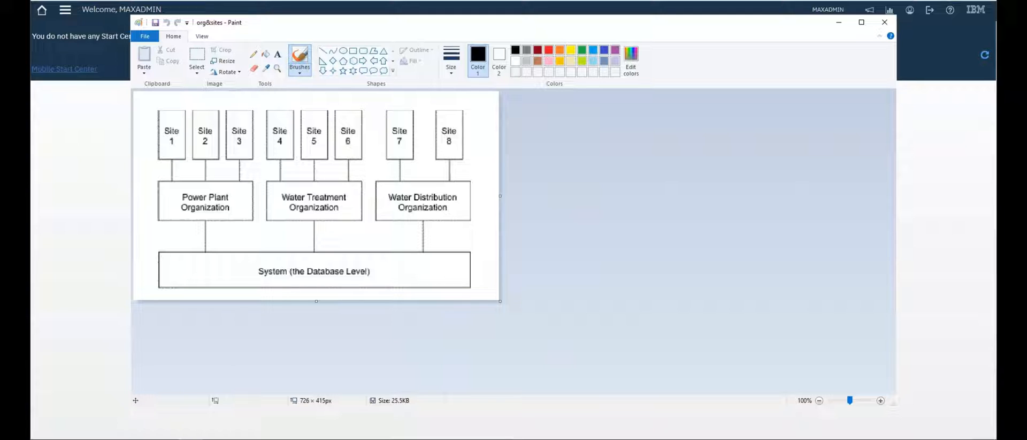
# Open the Organizations application from the navigation menu and start a new organization.
pyautogui.click(64, 9)
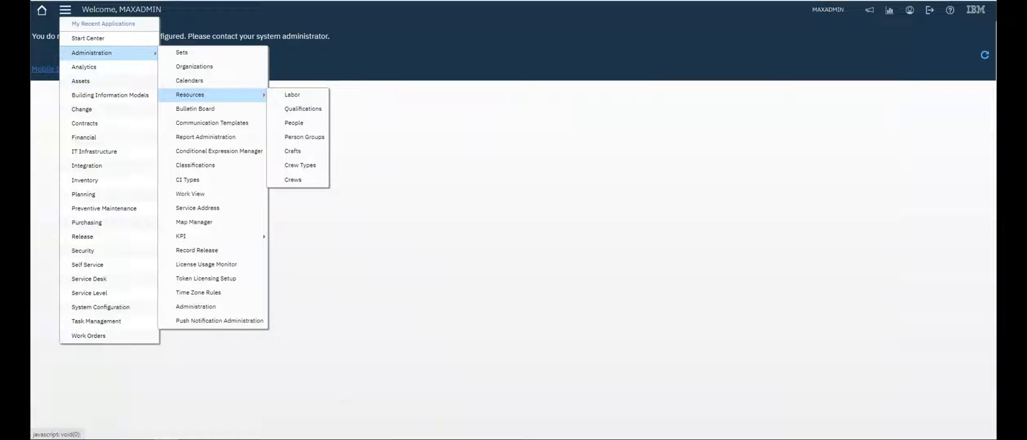
pyautogui.moveTo(193, 66)
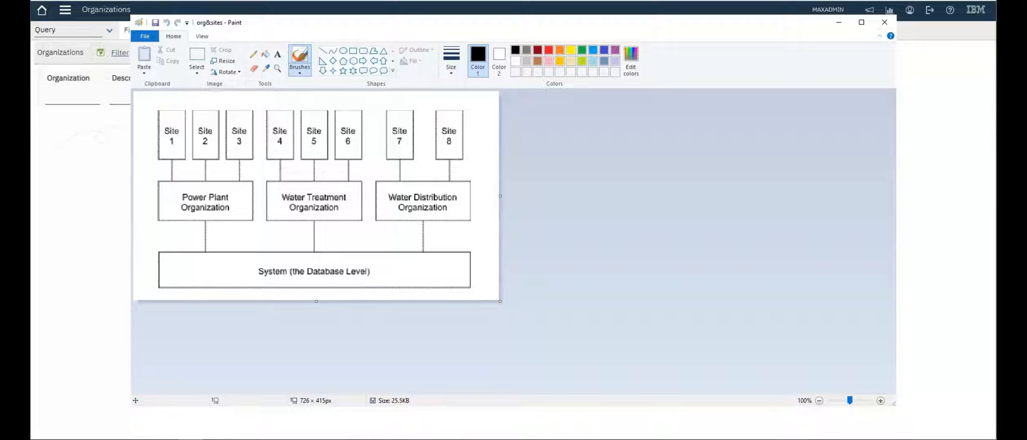
pyautogui.click(884, 21)
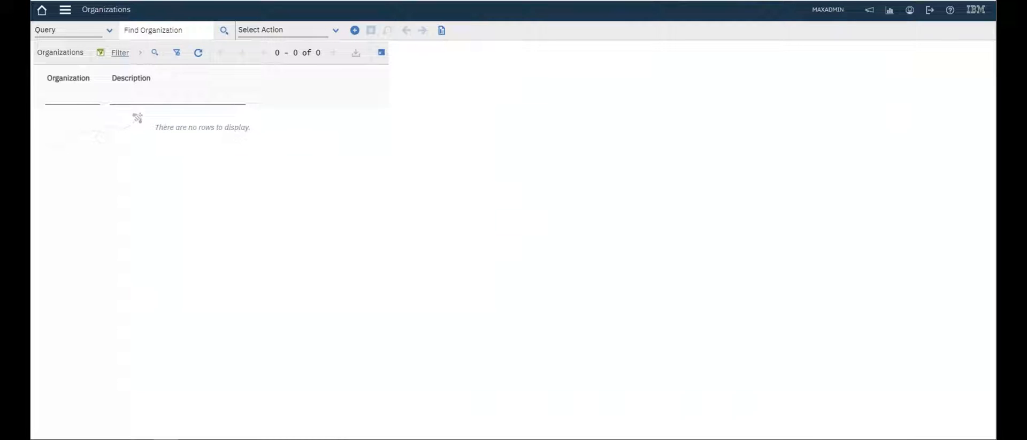
pyautogui.moveTo(354, 30)
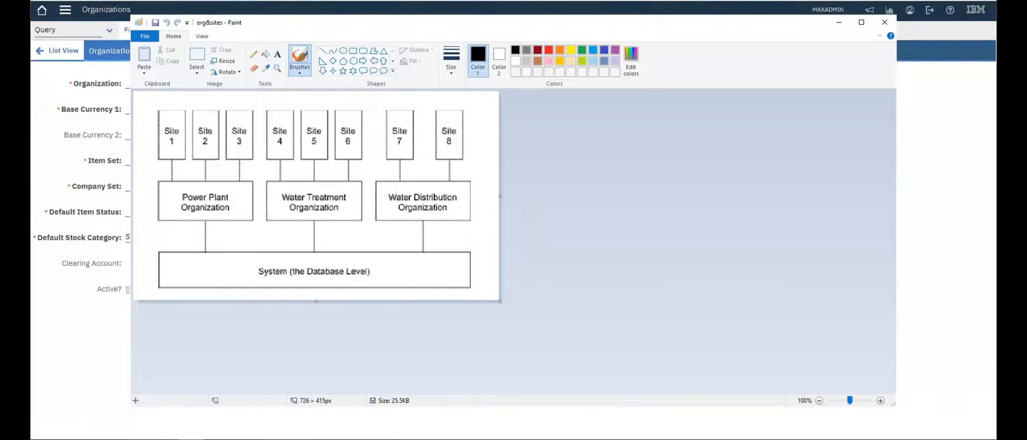
# Enter organization code POWER with the description 'Power Plant Organization'.
pyautogui.click(884, 21)
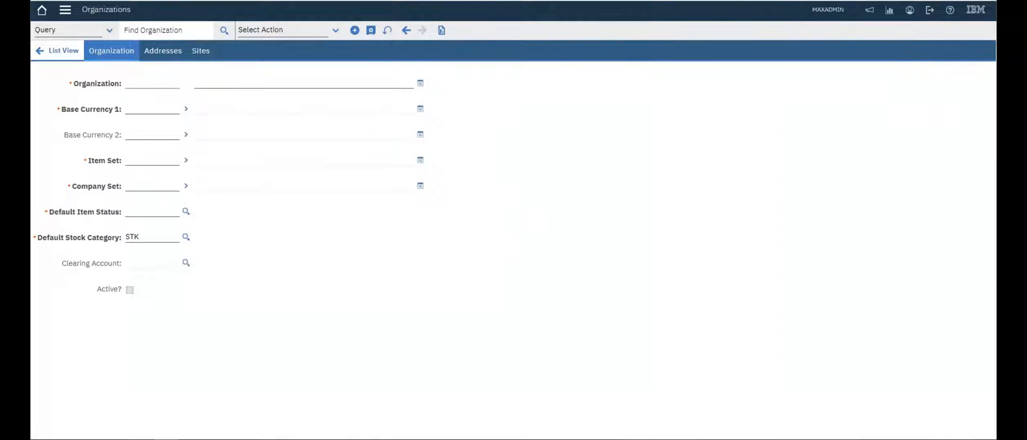
pyautogui.write('Powe')
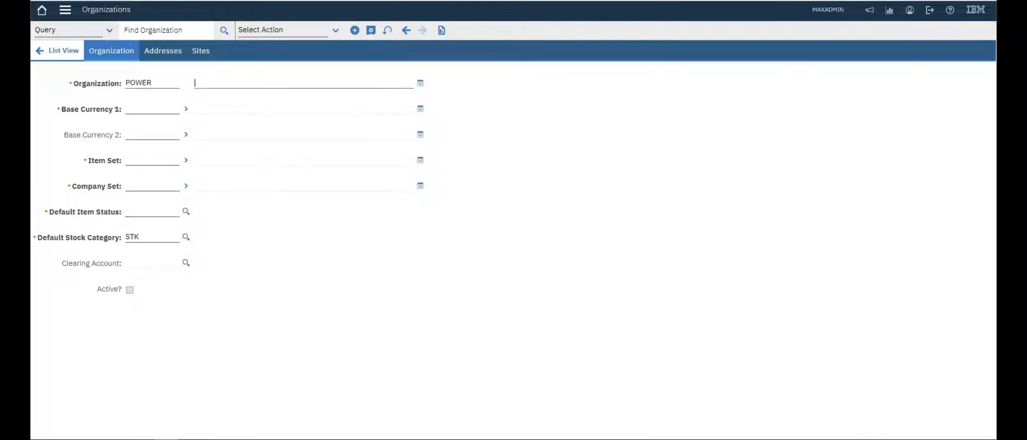
pyautogui.write('Power')
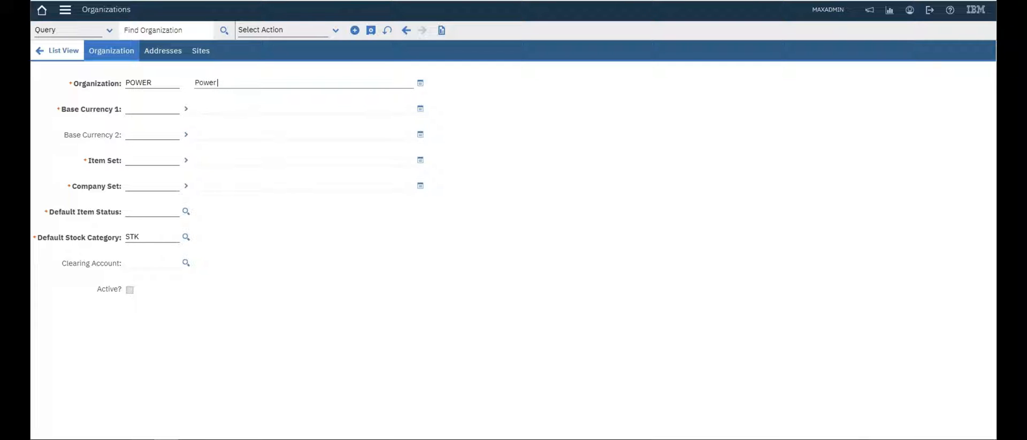
pyautogui.write('Plant Organization')
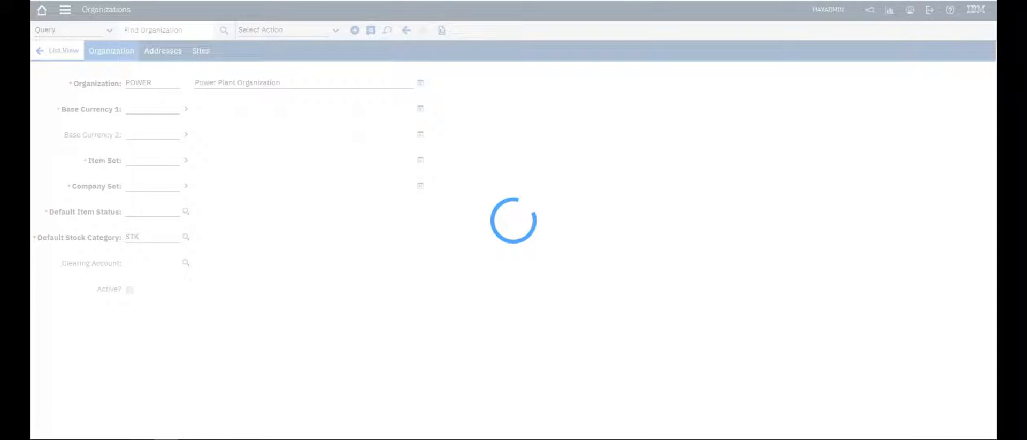
pyautogui.click(186, 109)
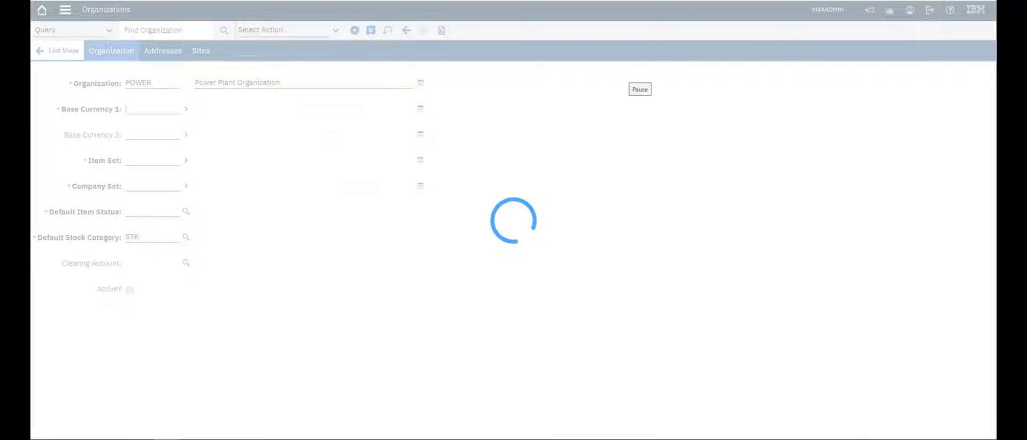
# Pick base currency USD, item set ITEMSET and company set COMPSET from their lookups.
pyautogui.click(186, 108)
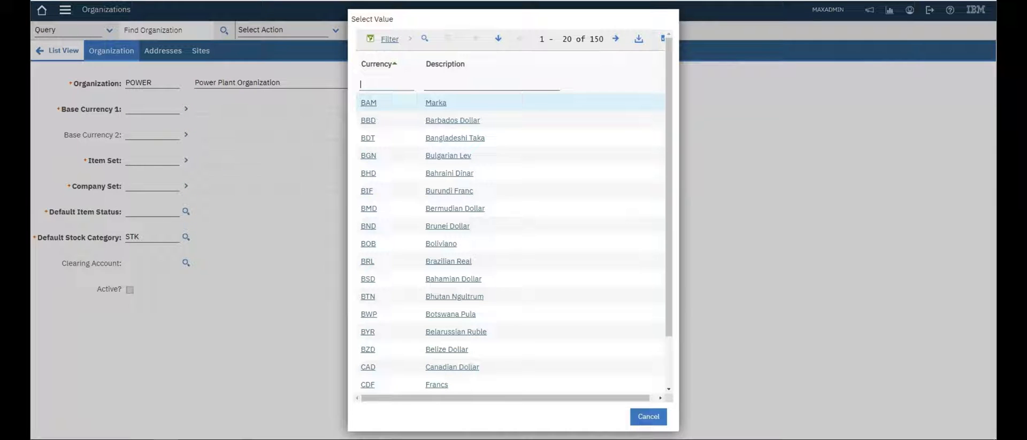
pyautogui.write('usd')
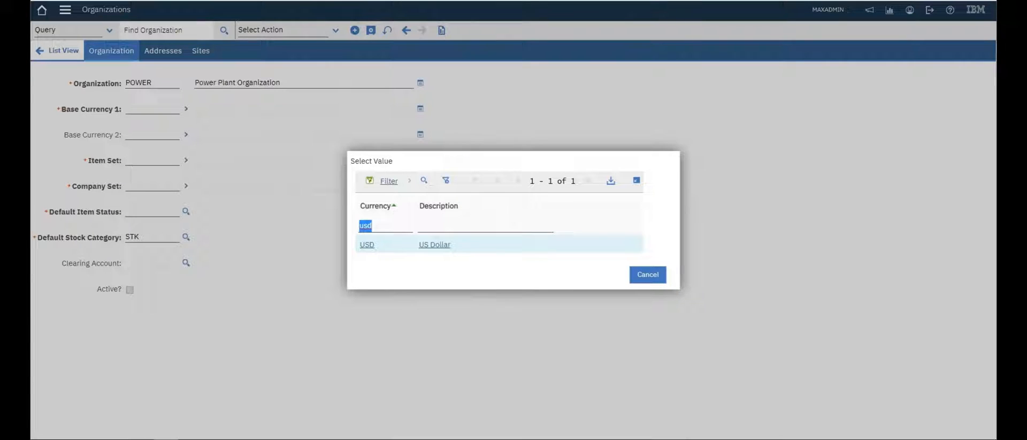
pyautogui.click(367, 244)
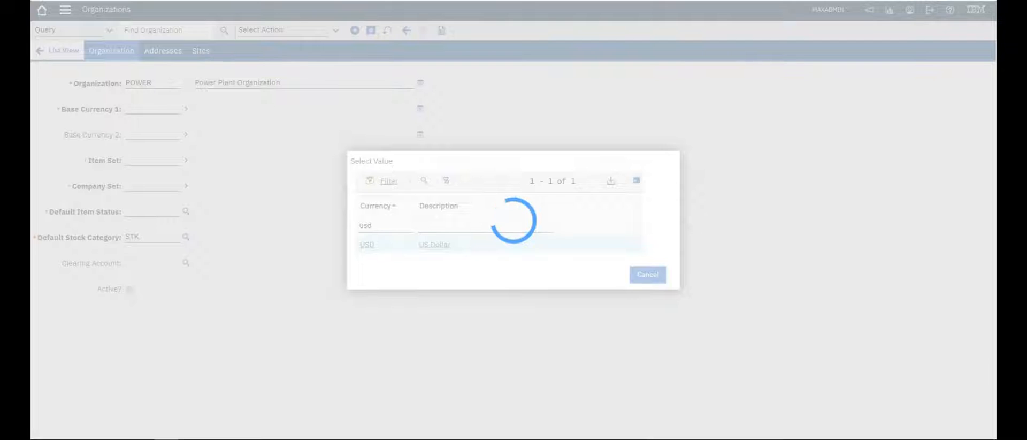
pyautogui.click(367, 244)
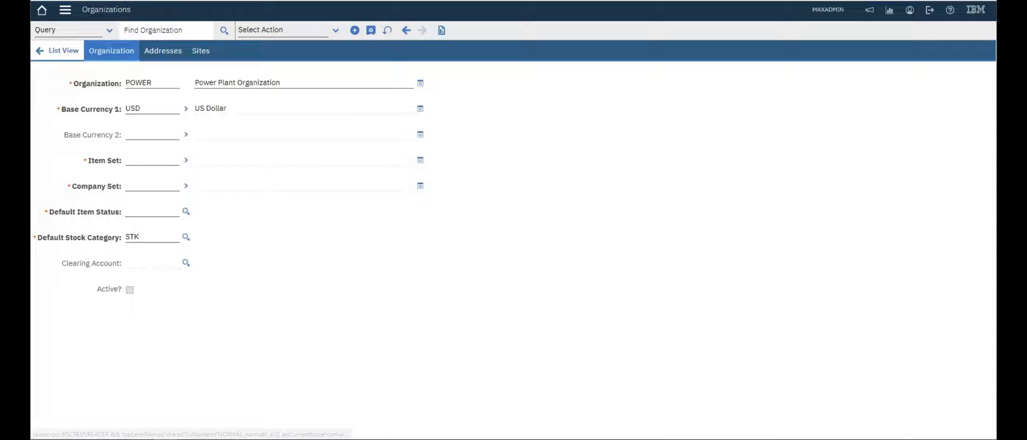
pyautogui.click(186, 160)
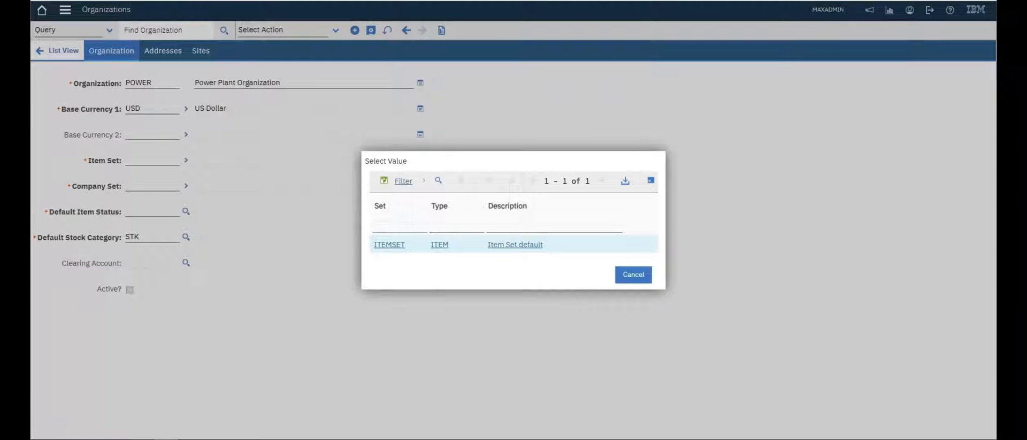
pyautogui.click(389, 244)
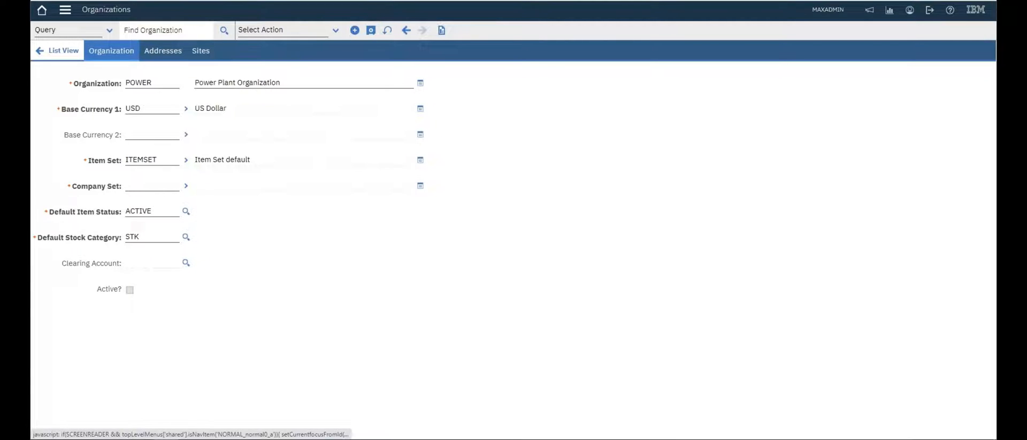
pyautogui.click(186, 185)
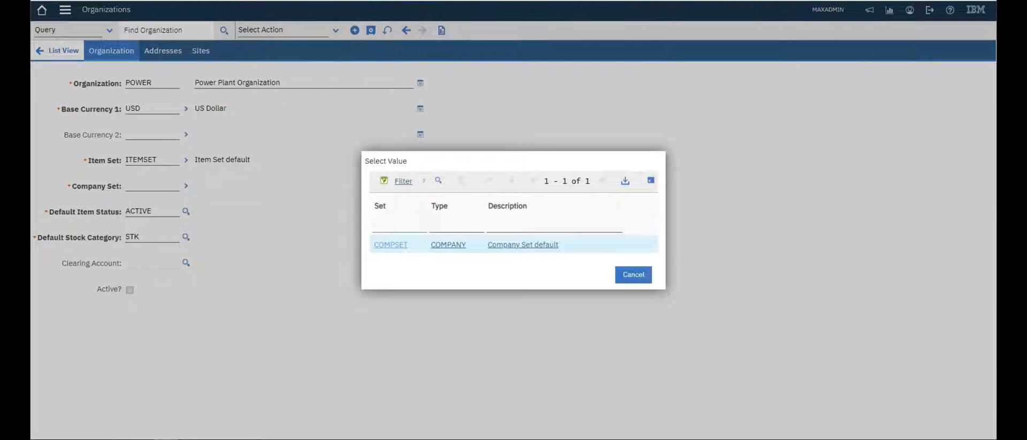
pyautogui.click(391, 244)
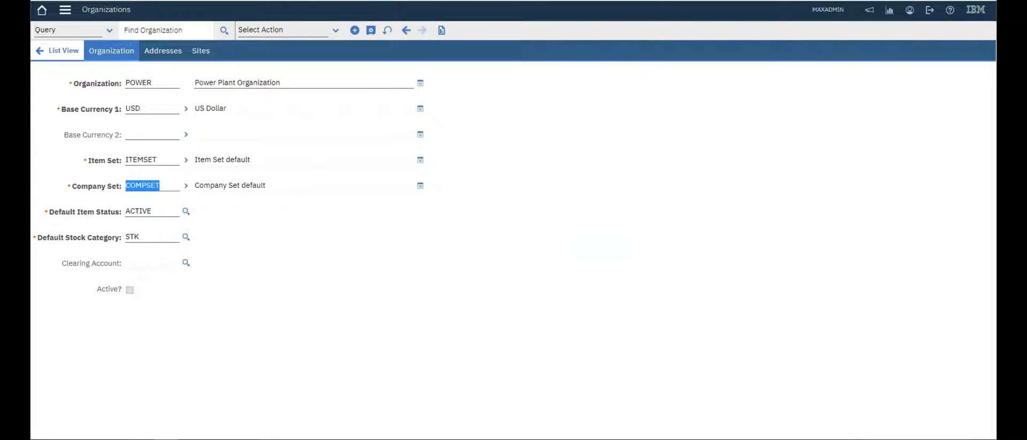
pyautogui.moveTo(302, 81)
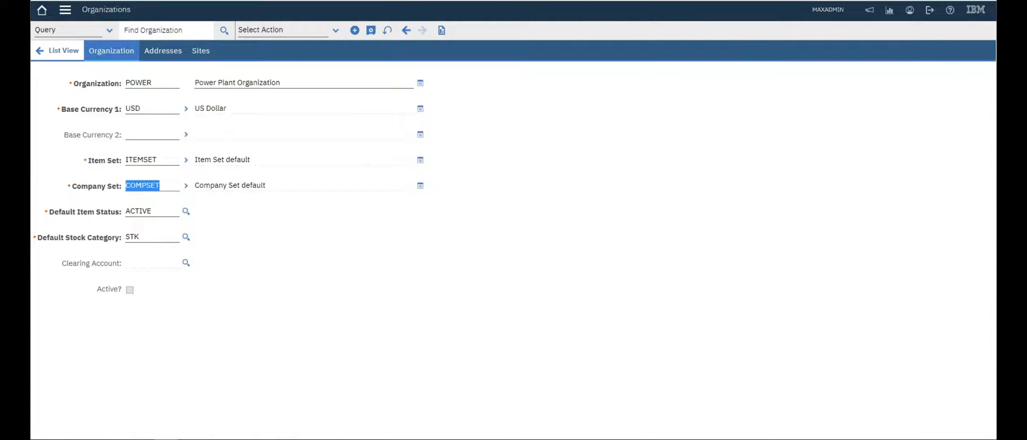
# Save the POWER organization, locking its code, item set and company set.
pyautogui.click(371, 30)
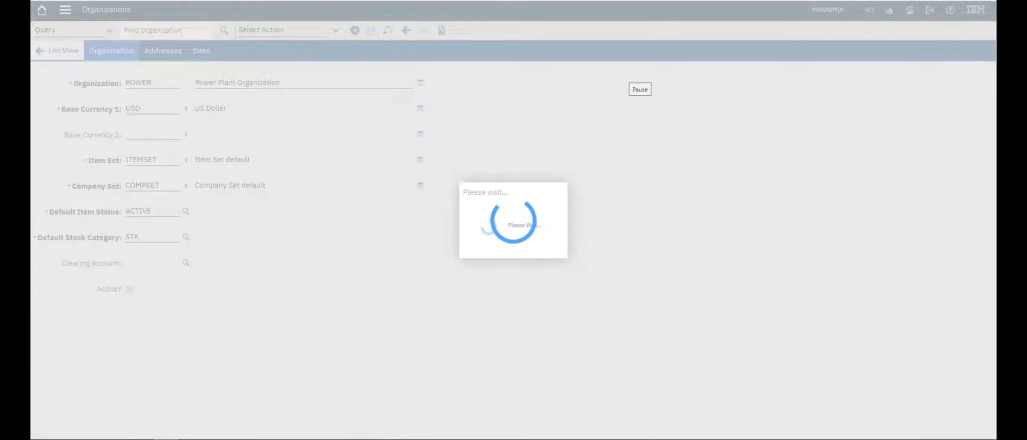
pyautogui.click(371, 30)
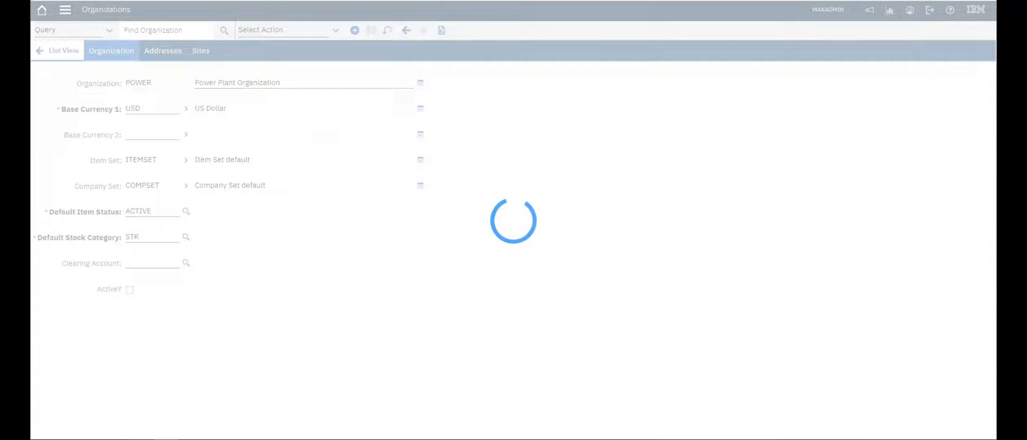
pyautogui.click(186, 262)
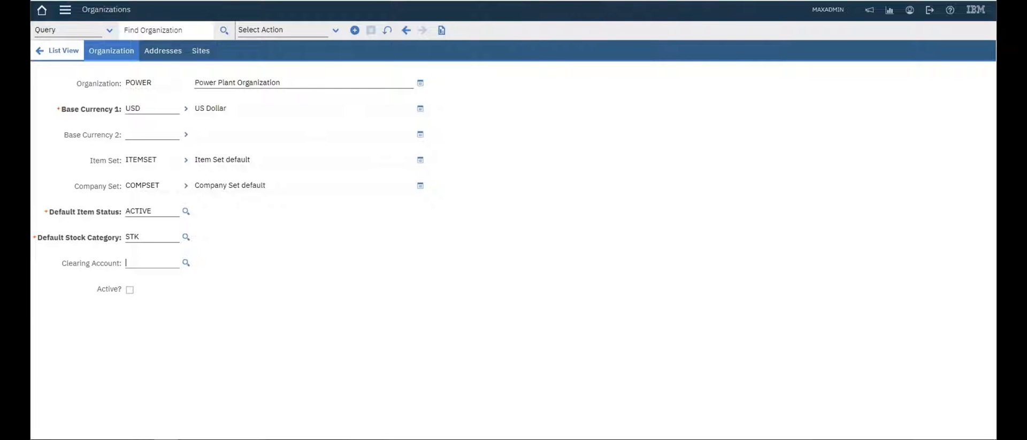
pyautogui.click(65, 9)
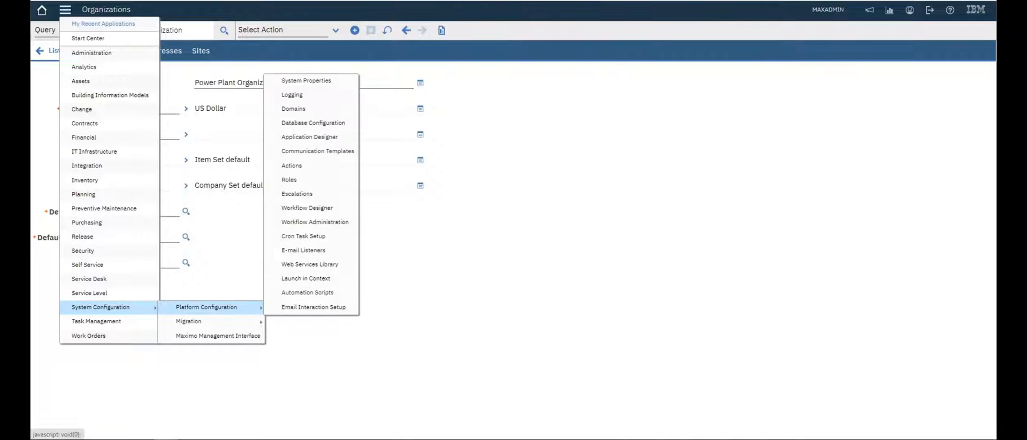
pyautogui.moveTo(309, 136)
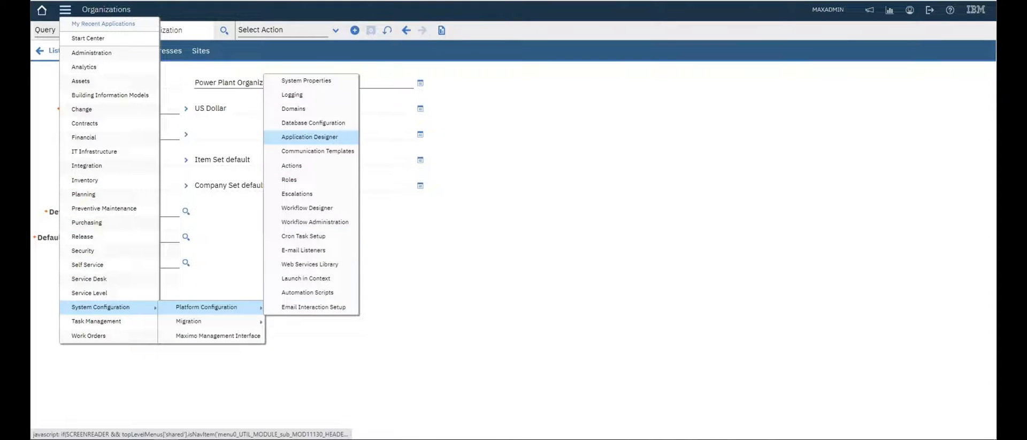
# Open Database Configuration and show its Select Action list.
pyautogui.click(309, 137)
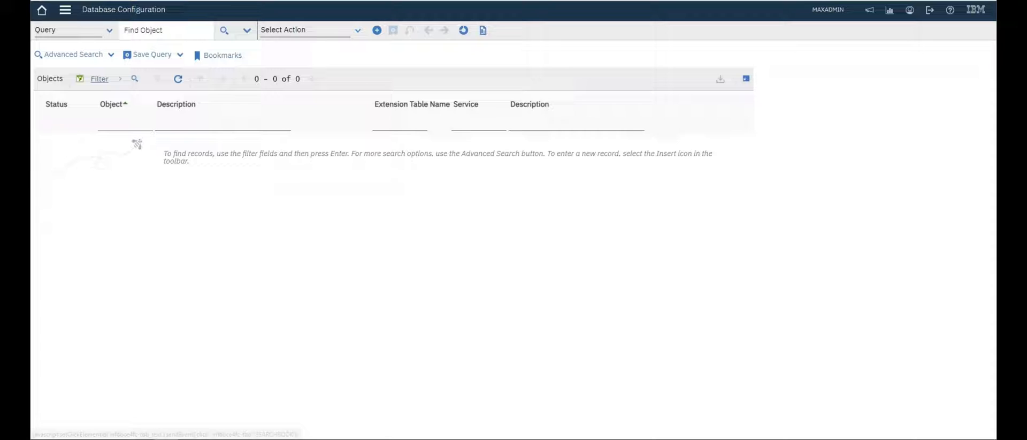
pyautogui.click(304, 30)
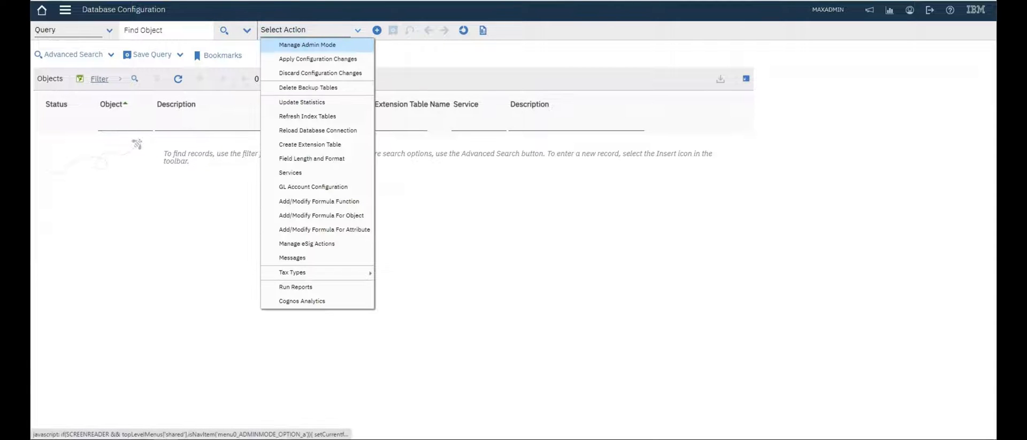
pyautogui.moveTo(313, 158)
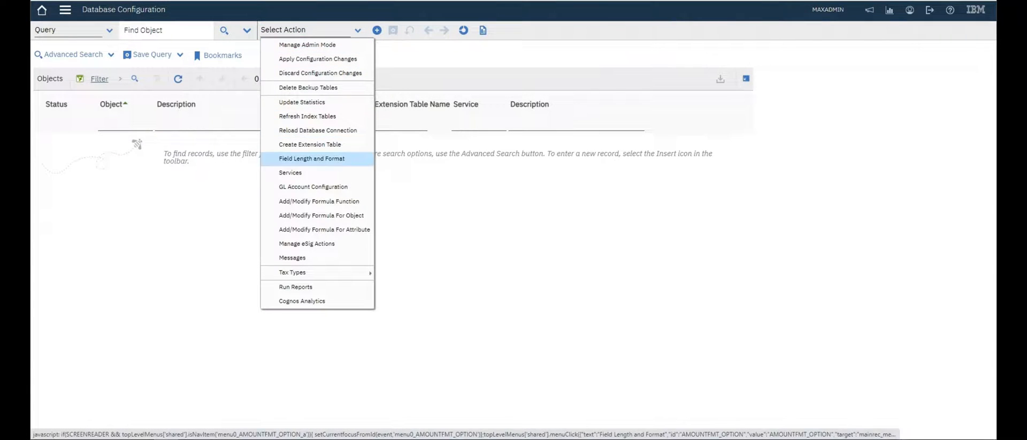
# In GL Account Configuration, rename the first component to GENERAL.
pyautogui.click(313, 158)
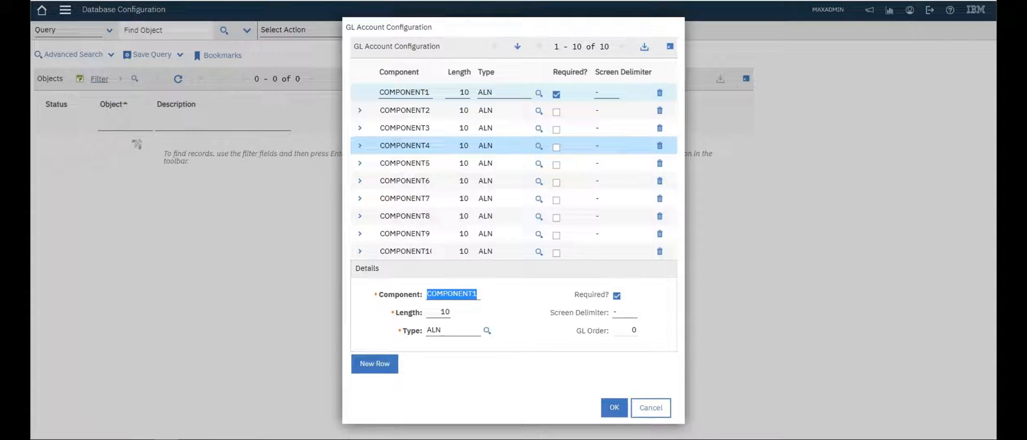
pyautogui.click(360, 92)
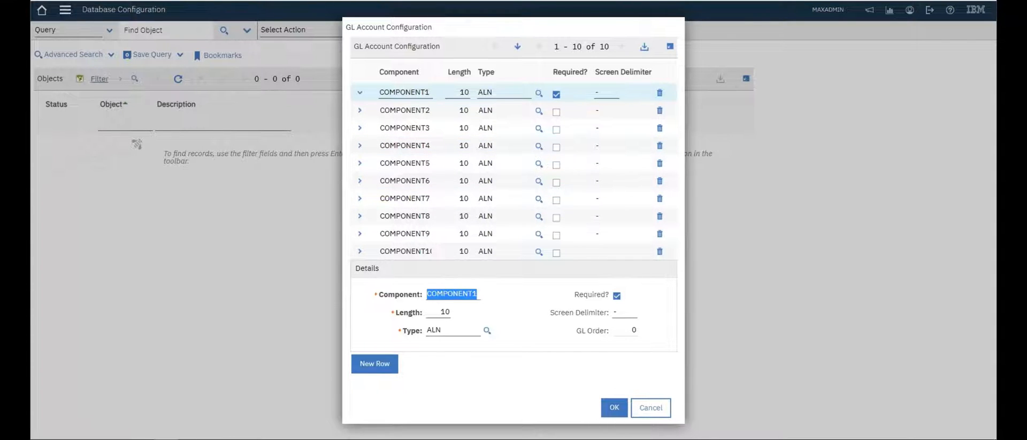
pyautogui.write('General')
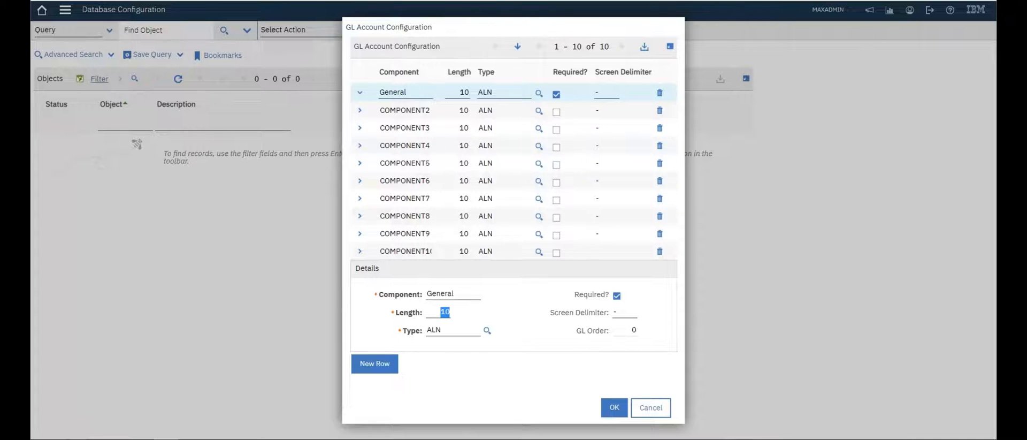
pyautogui.write('GENERAL')
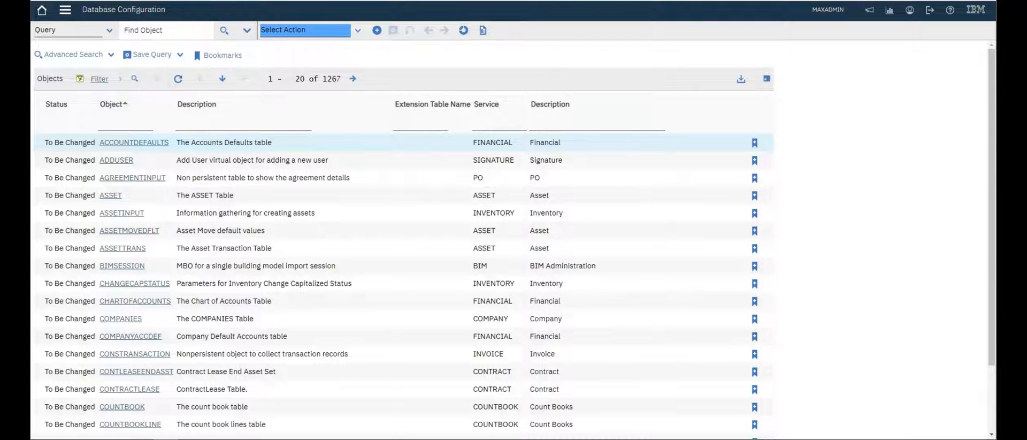
pyautogui.click(304, 30)
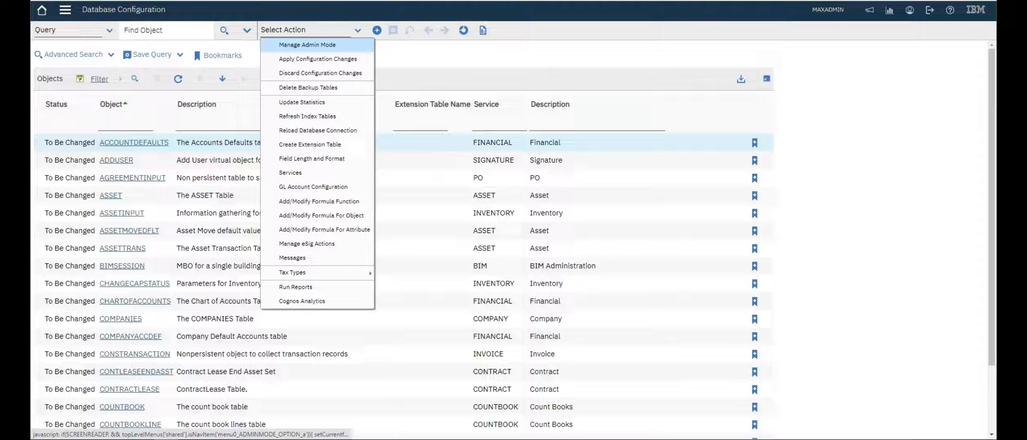
pyautogui.click(307, 44)
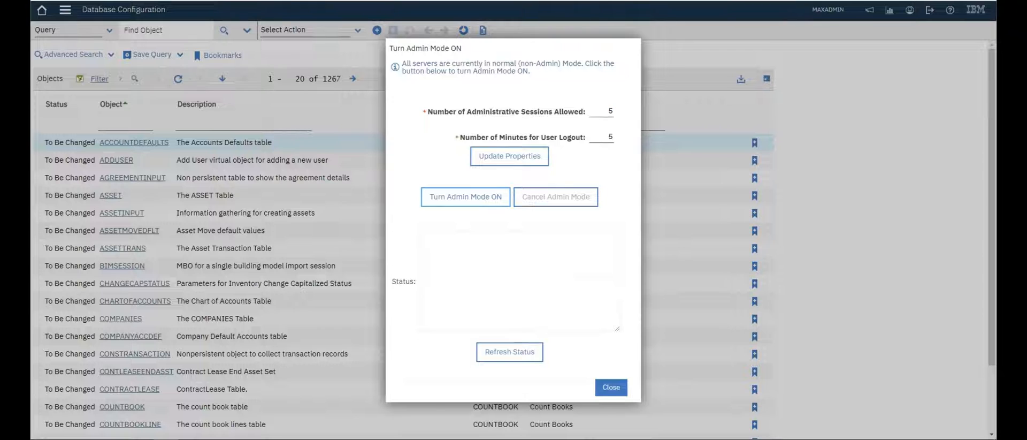
pyautogui.click(465, 197)
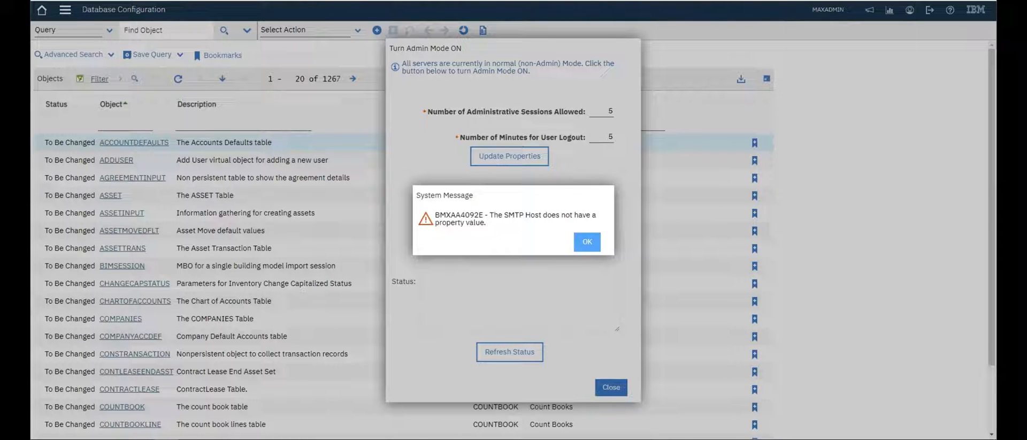
pyautogui.click(586, 241)
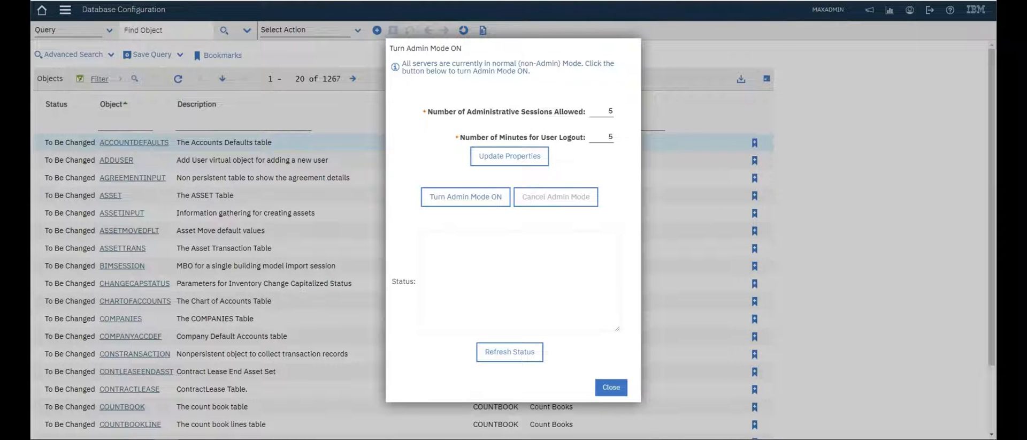
pyautogui.click(465, 196)
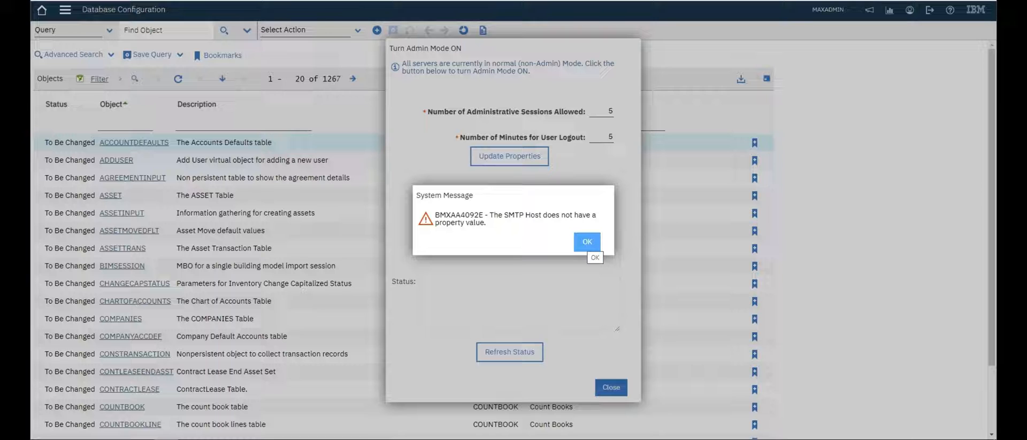
pyautogui.click(586, 242)
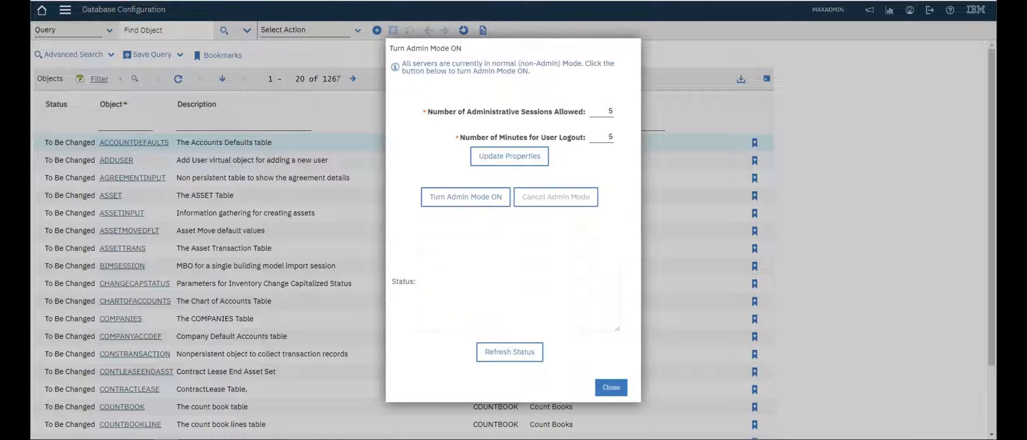
pyautogui.click(465, 197)
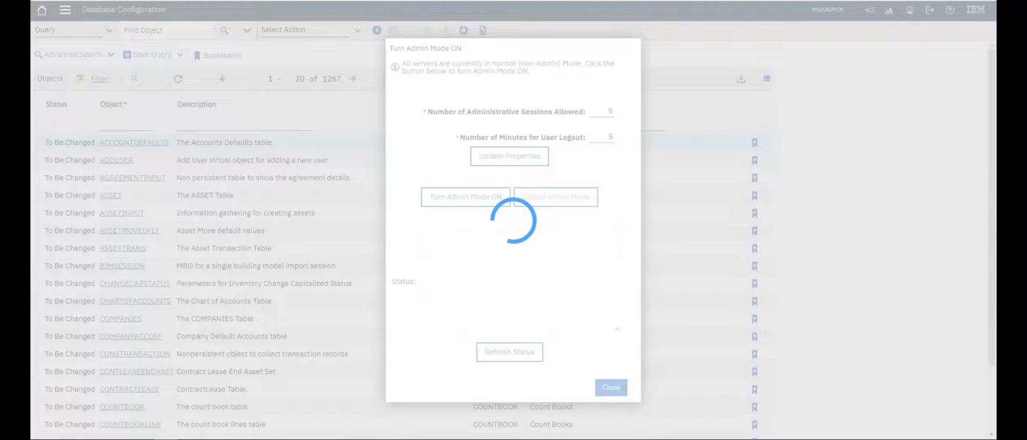
pyautogui.click(610, 387)
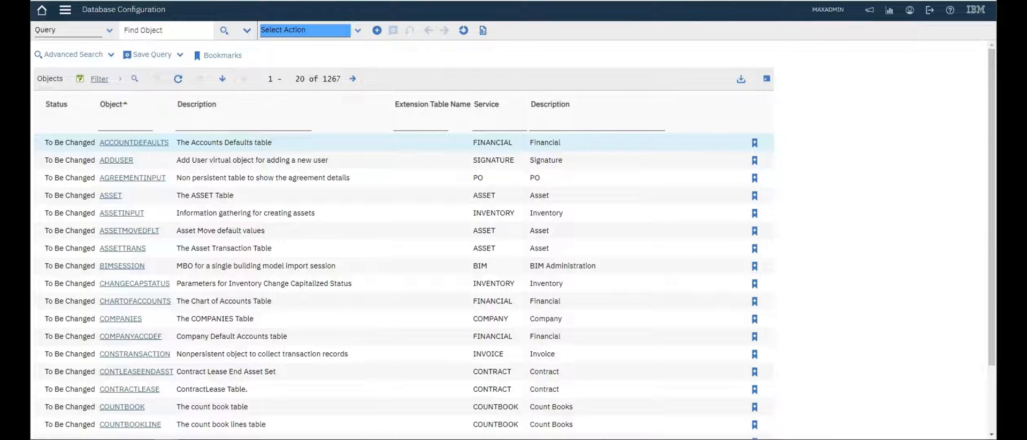
pyautogui.click(303, 29)
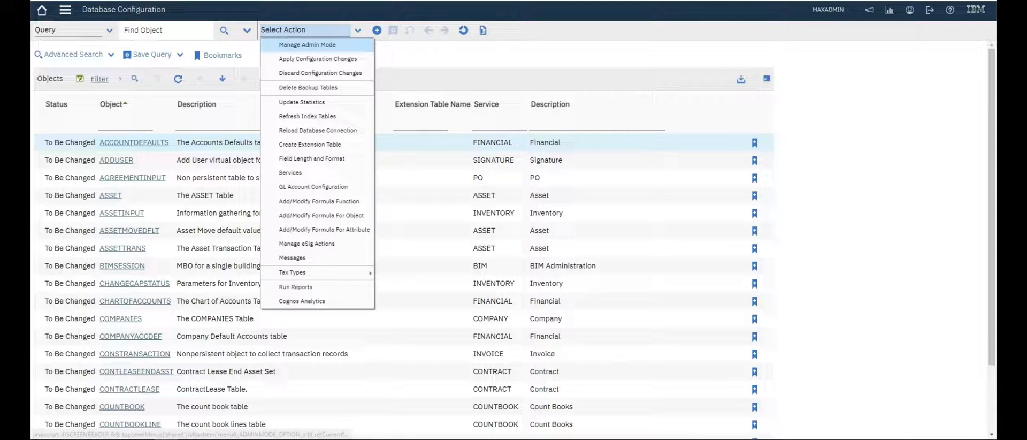
pyautogui.click(307, 44)
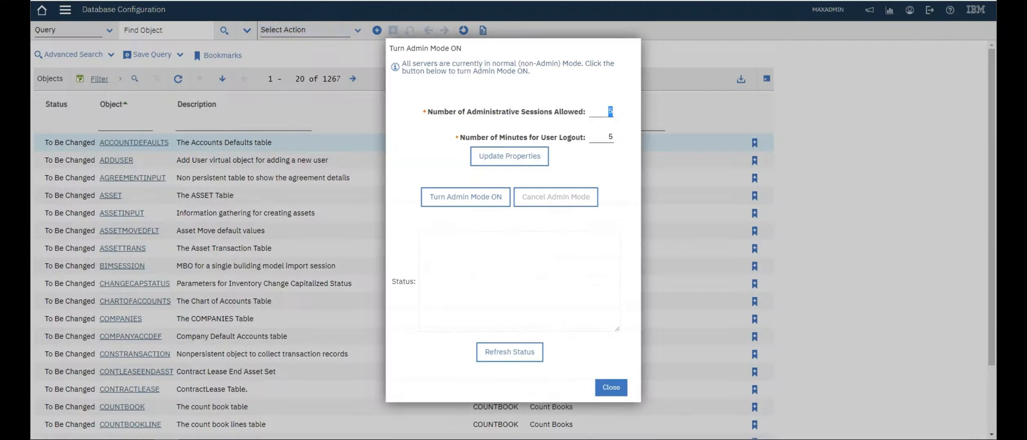
pyautogui.click(465, 196)
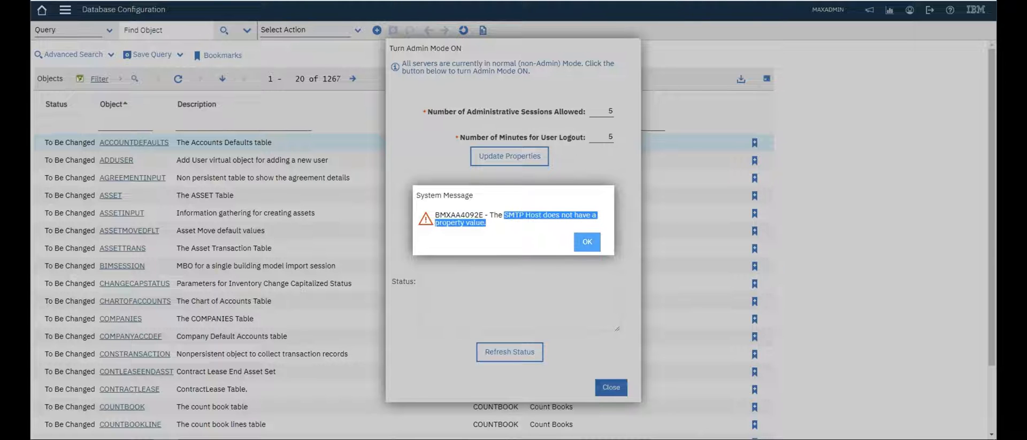
pyautogui.click(586, 241)
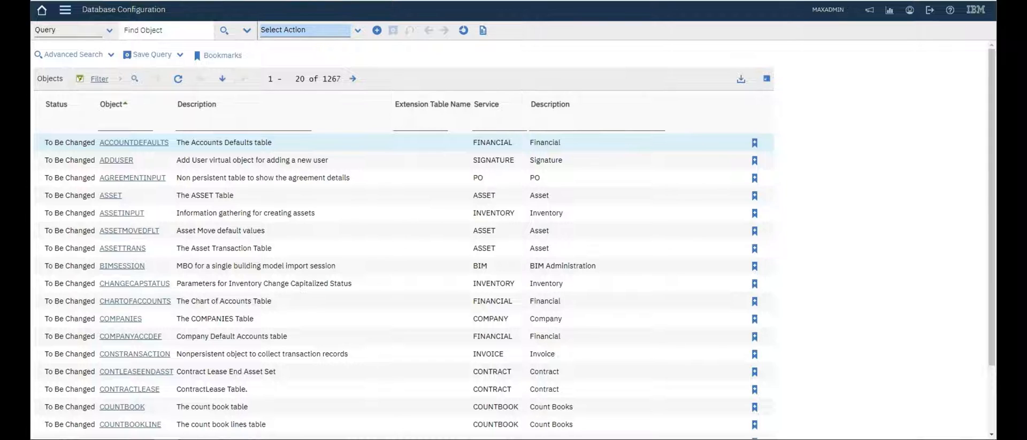
# Filter System Properties by smtp and expand the mail.smtp.host details.
pyautogui.click(65, 9)
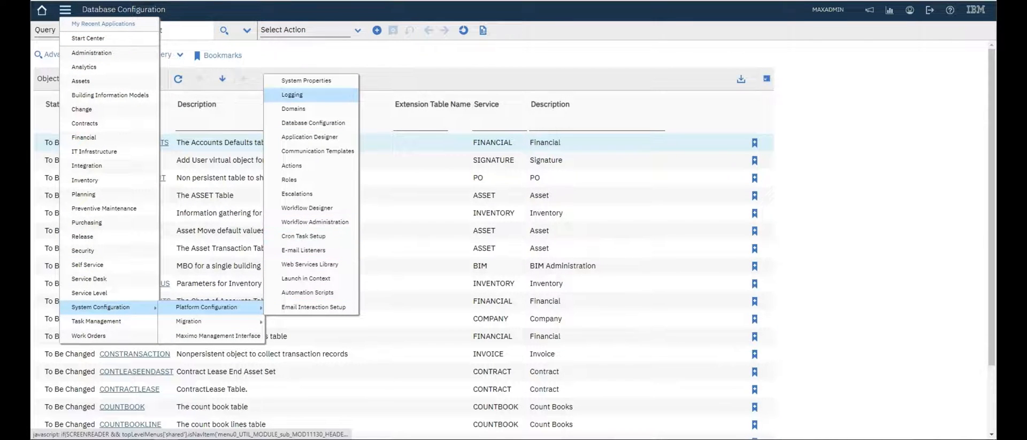
pyautogui.click(307, 79)
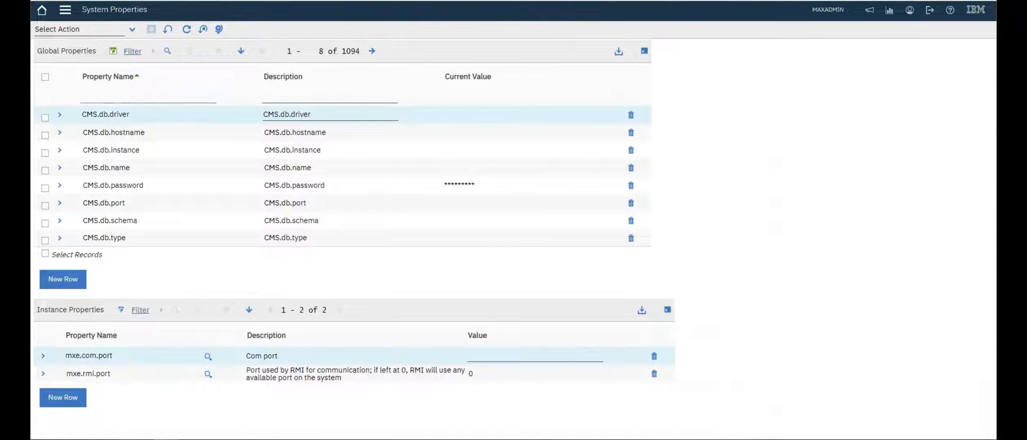
pyautogui.write('smpt')
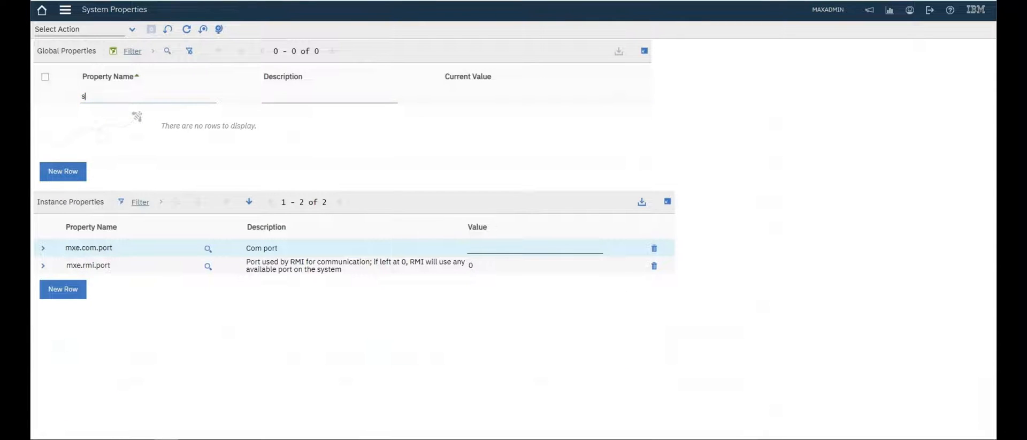
pyautogui.write('smtp')
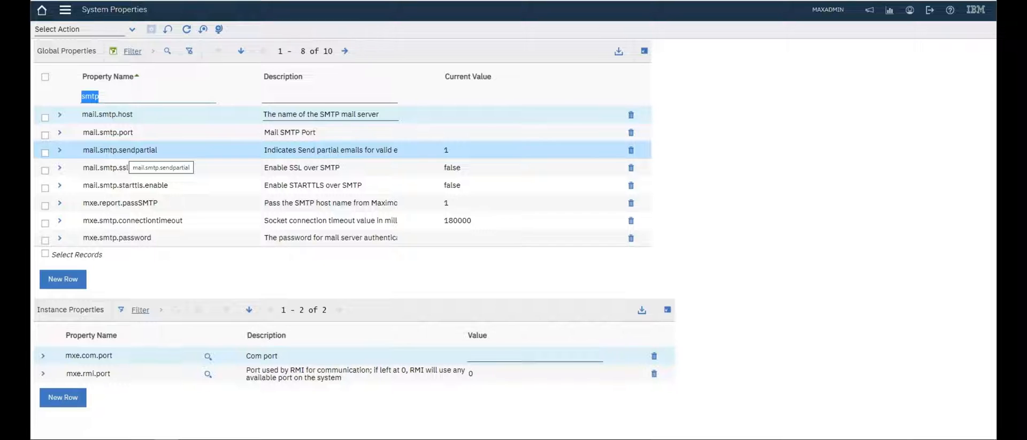
pyautogui.click(108, 131)
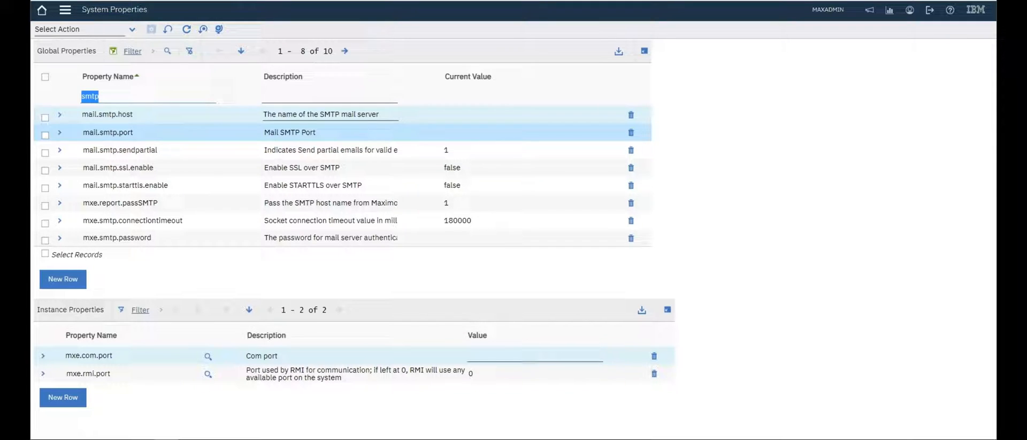
pyautogui.click(59, 114)
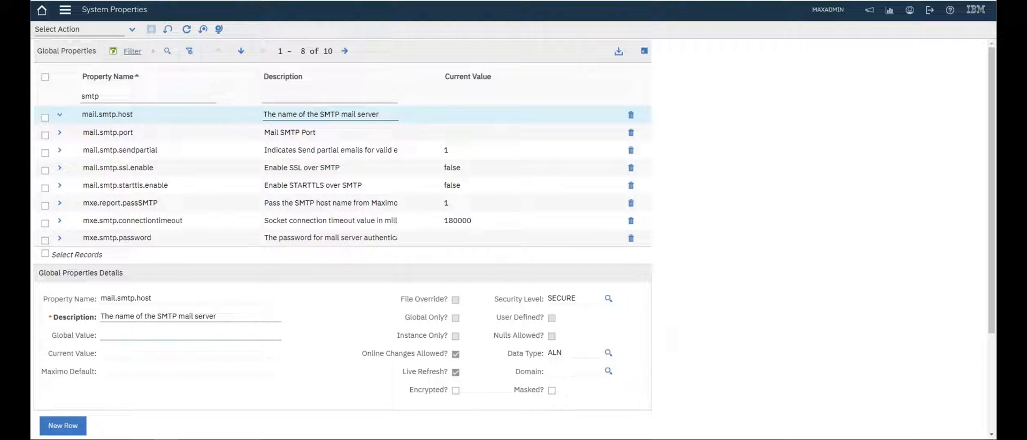
# Set mail.smtp.host global value to WIN-3HA3GD03ADM.localhost, save, and live-refresh it.
pyautogui.click(190, 334)
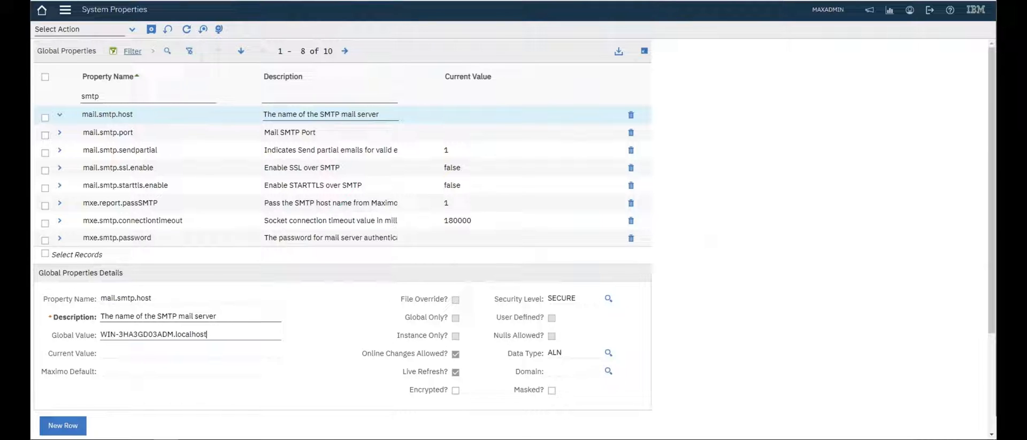
pyautogui.click(151, 29)
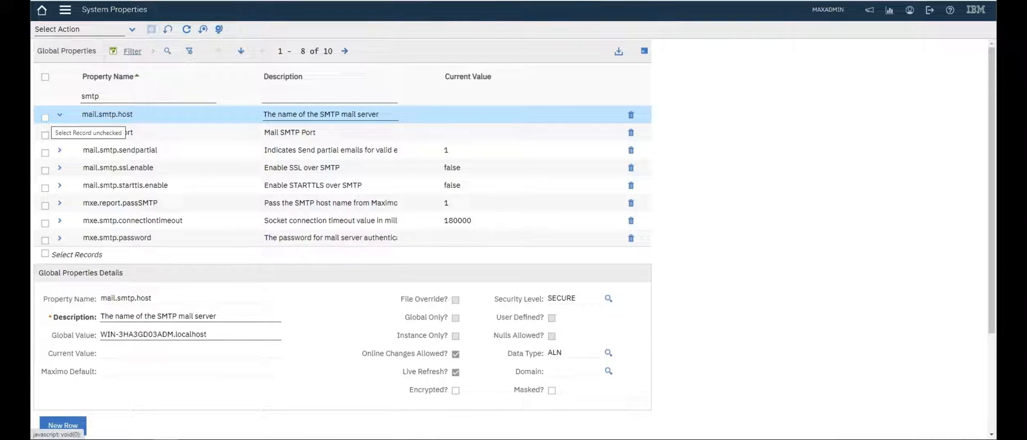
pyautogui.click(45, 114)
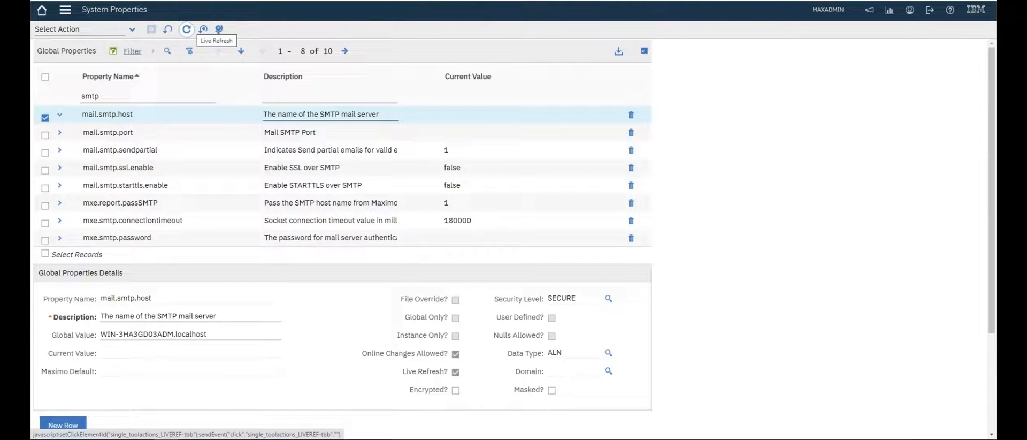
pyautogui.click(219, 29)
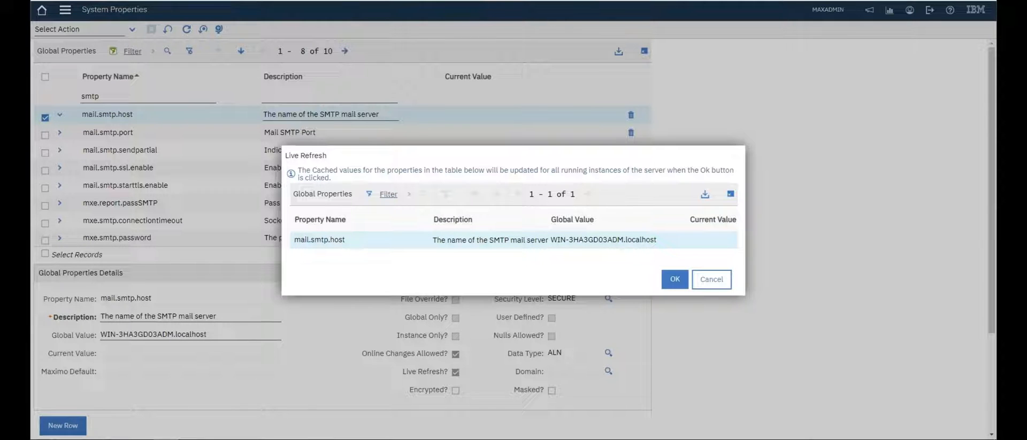
pyautogui.click(675, 279)
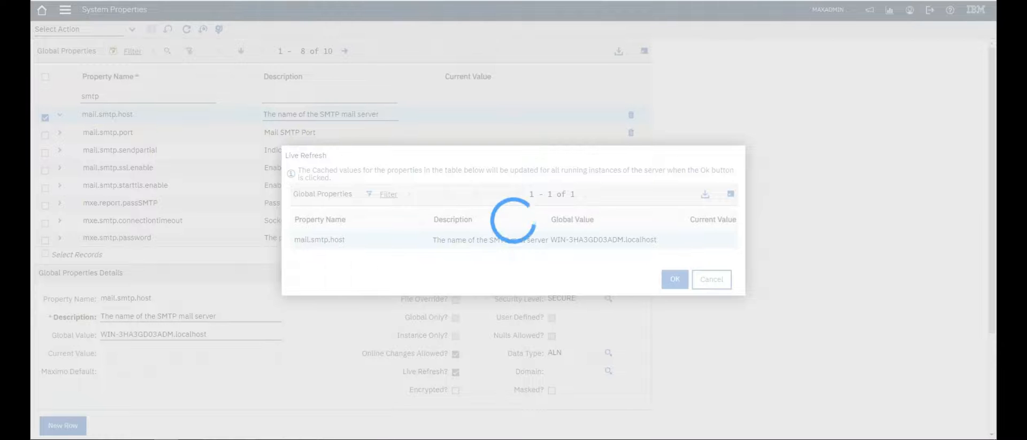
pyautogui.click(675, 279)
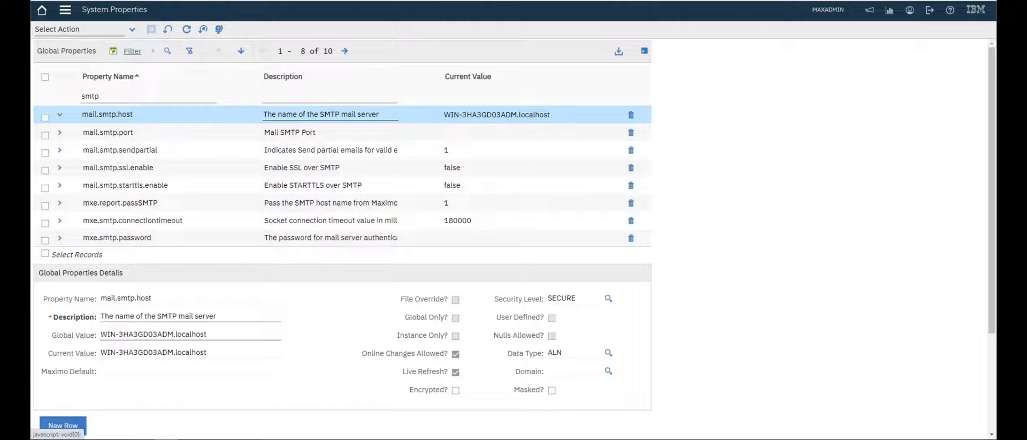
pyautogui.click(44, 117)
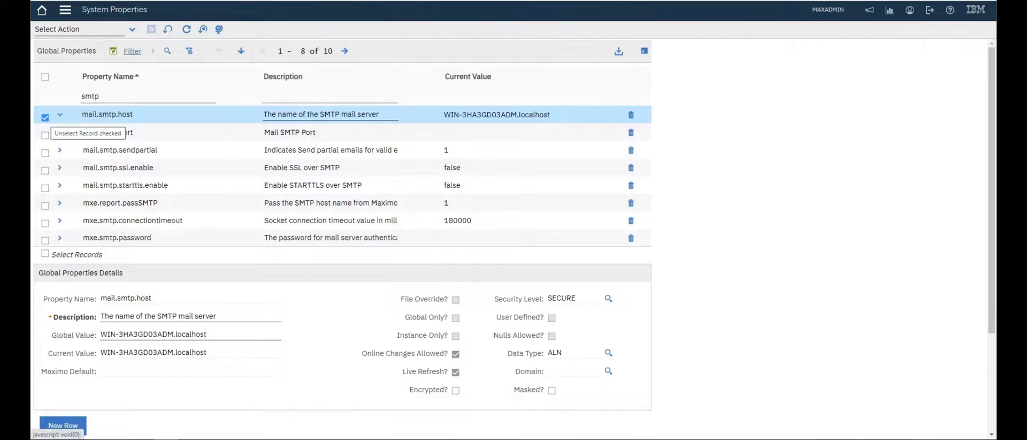
pyautogui.moveTo(187, 29)
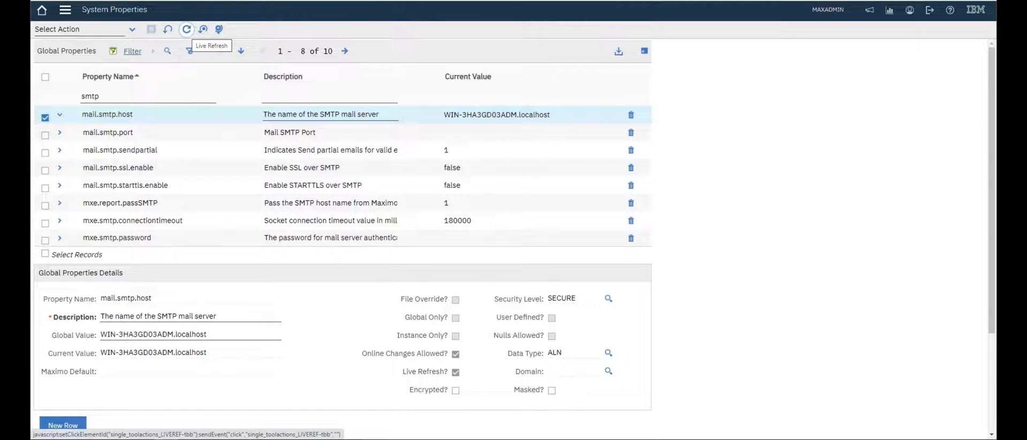
pyautogui.click(187, 29)
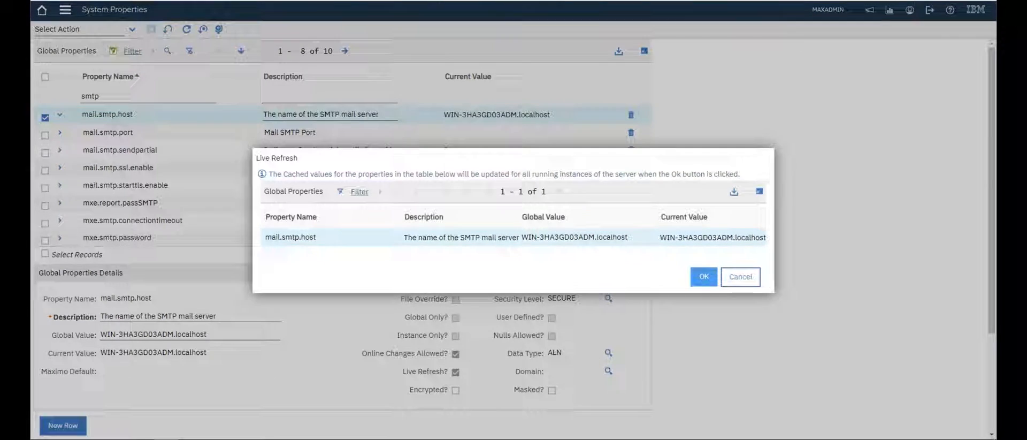
pyautogui.click(703, 276)
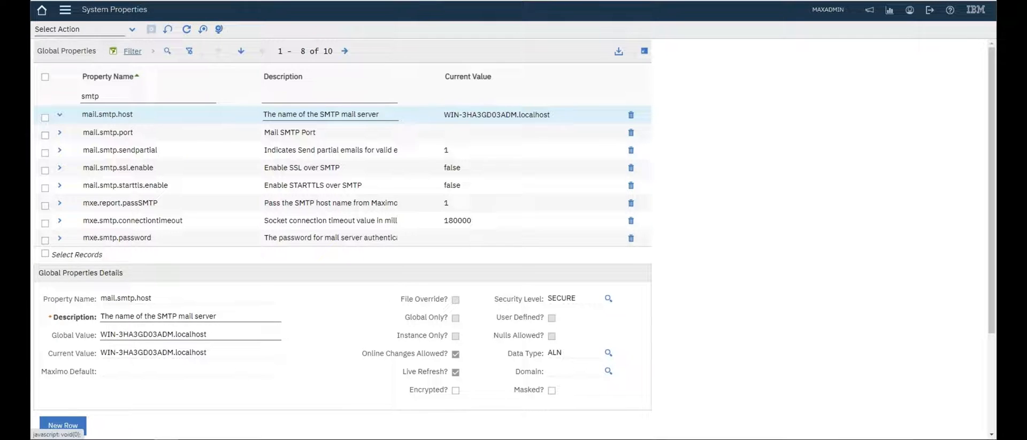
# Try Manage Admin Mode in Database Configuration and dismiss the missing mxe.adminEmail error.
pyautogui.click(65, 9)
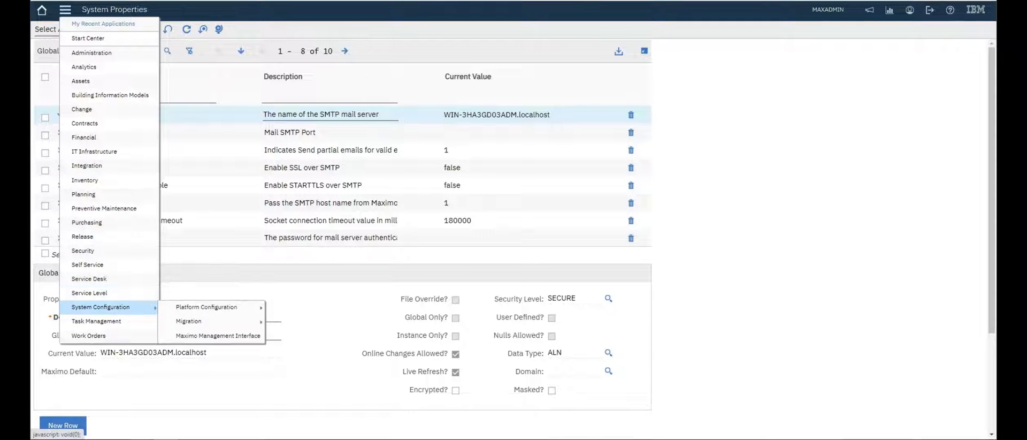
pyautogui.moveTo(102, 24)
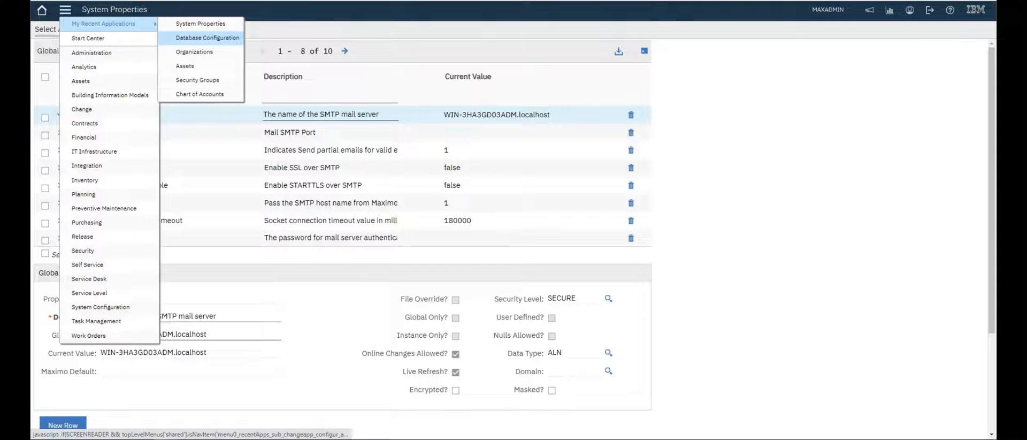
pyautogui.click(207, 37)
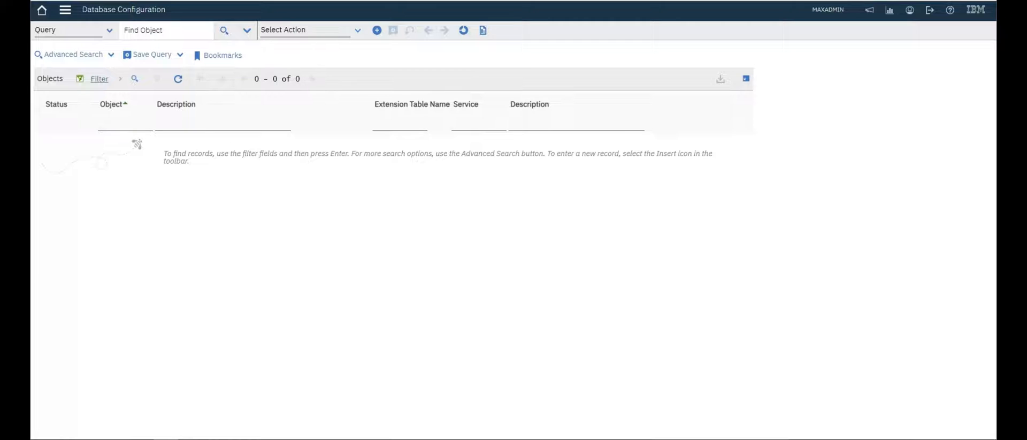
pyautogui.click(307, 30)
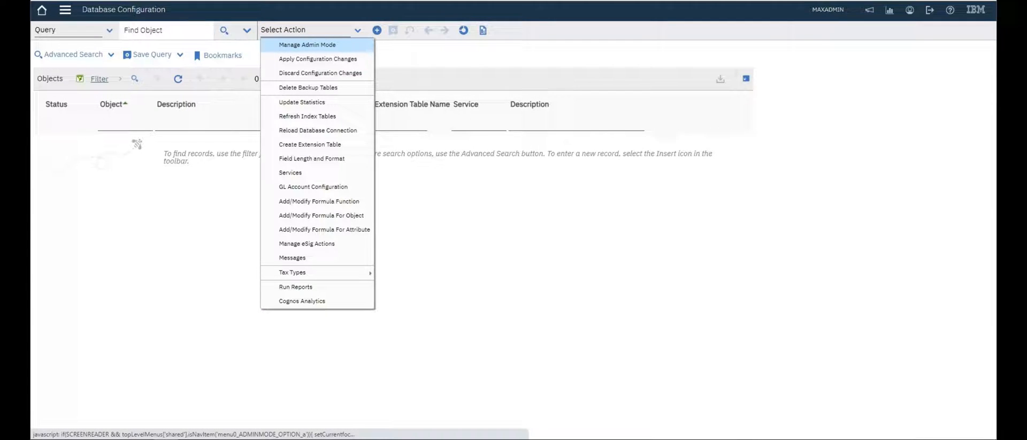
pyautogui.click(307, 44)
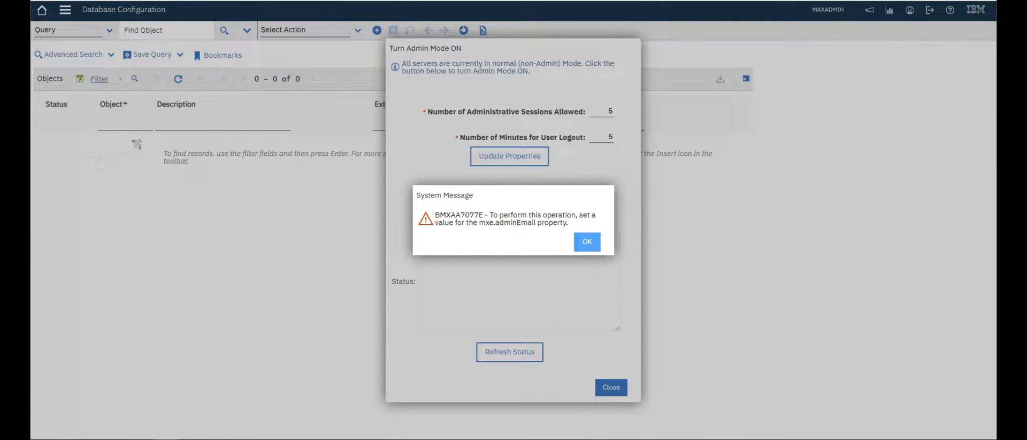
pyautogui.moveTo(586, 241)
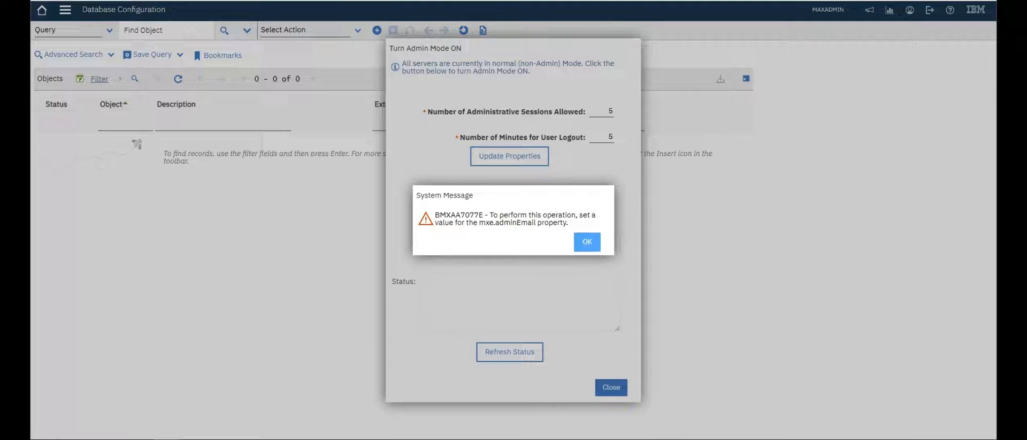
pyautogui.click(587, 242)
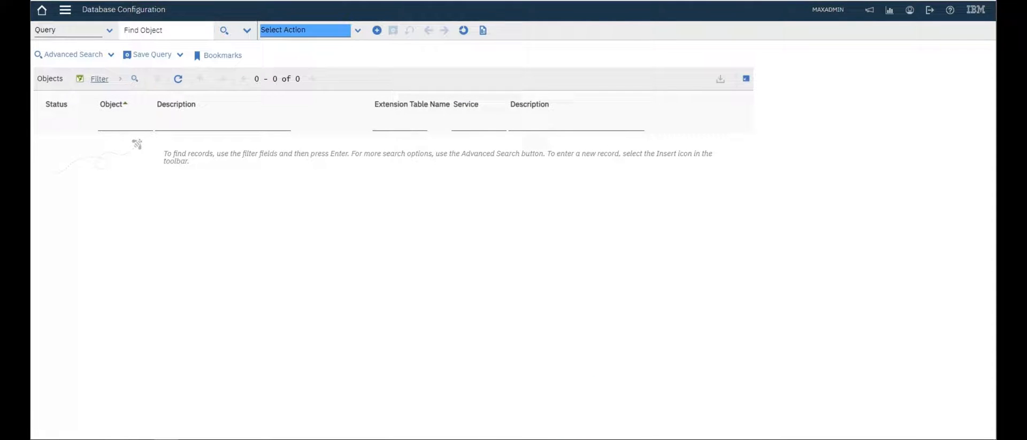
pyautogui.click(65, 9)
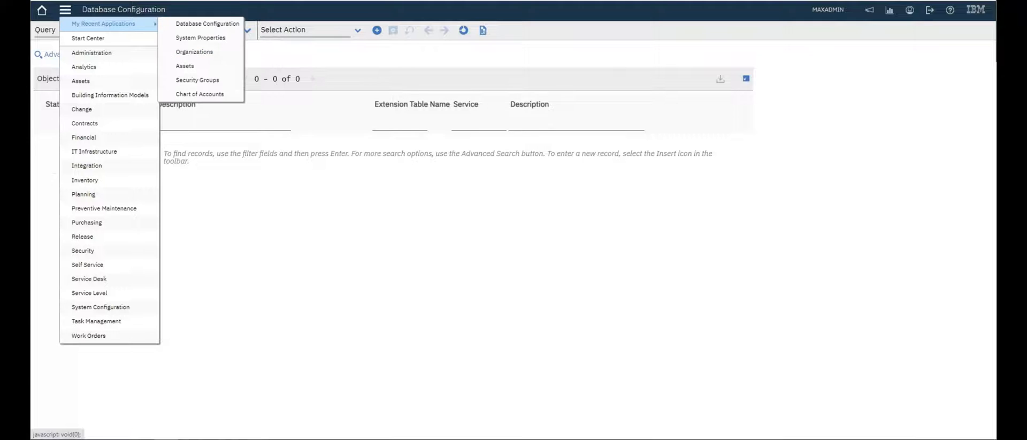
pyautogui.moveTo(207, 24)
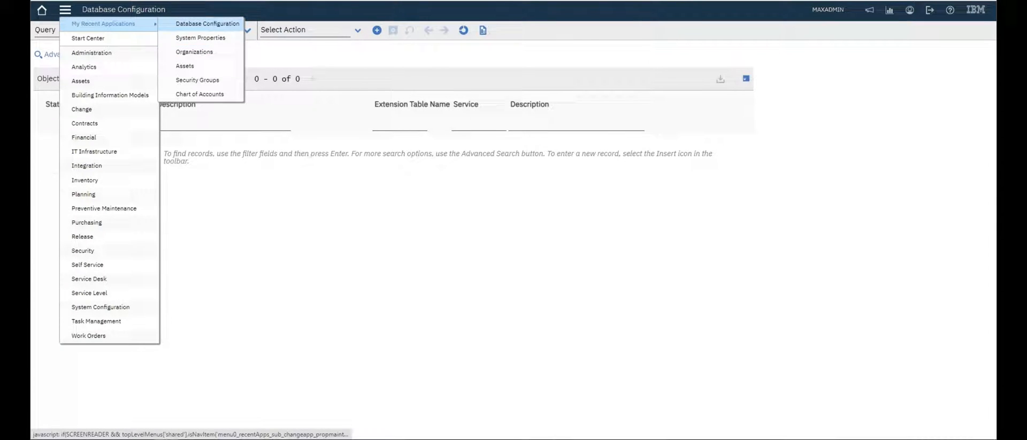
pyautogui.click(206, 24)
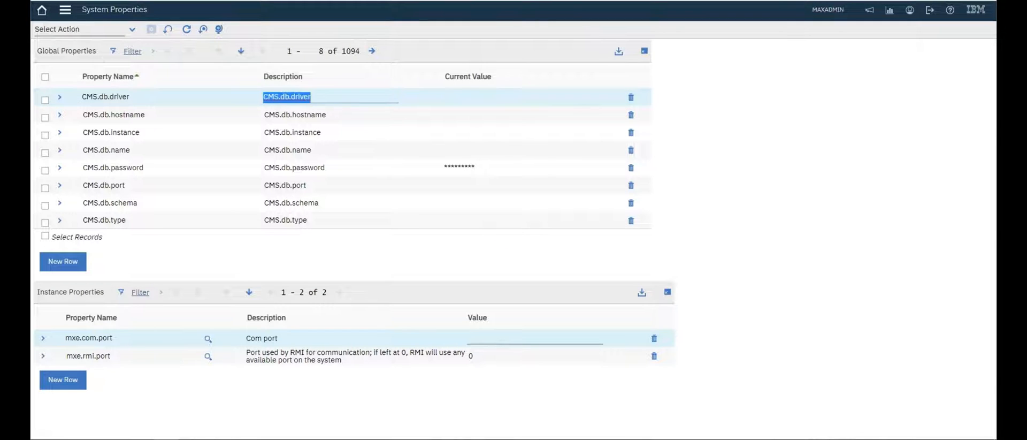
pyautogui.click(132, 51)
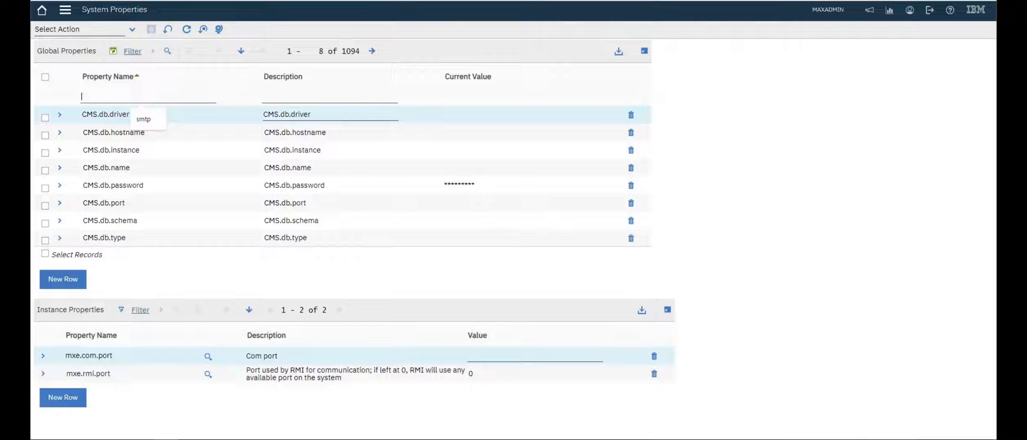
pyautogui.write('admin')
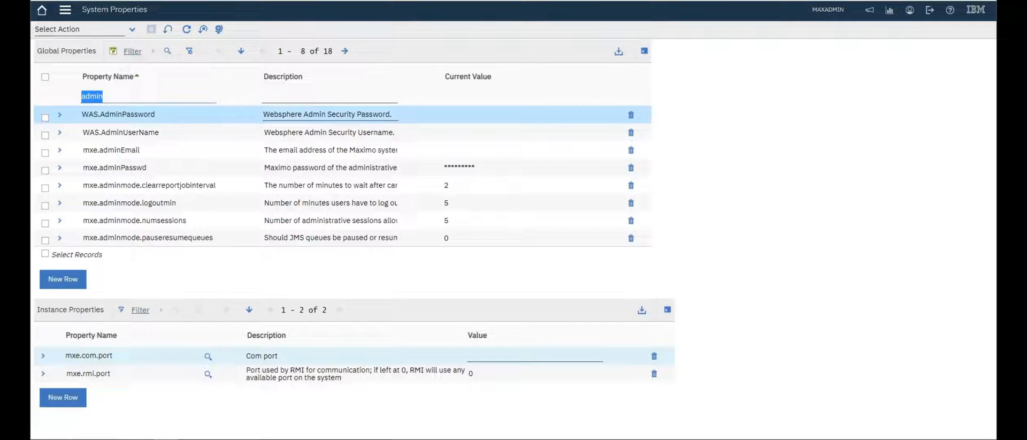
pyautogui.click(110, 149)
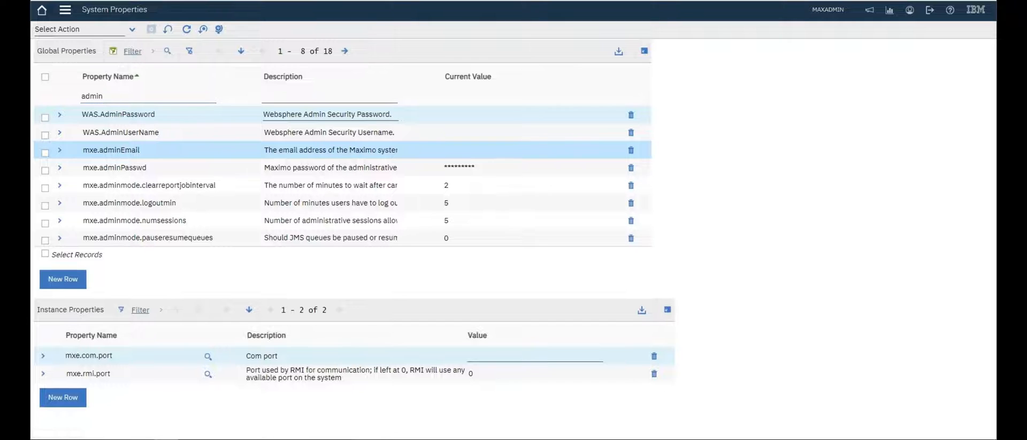
pyautogui.click(59, 149)
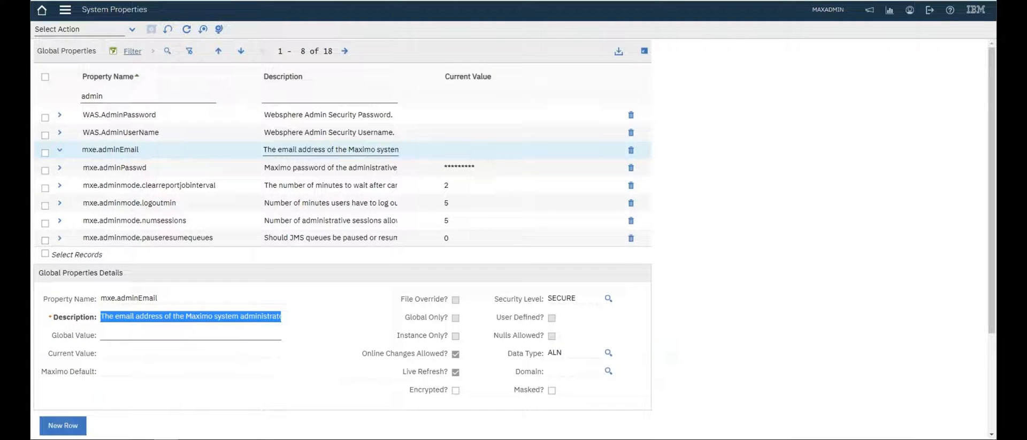
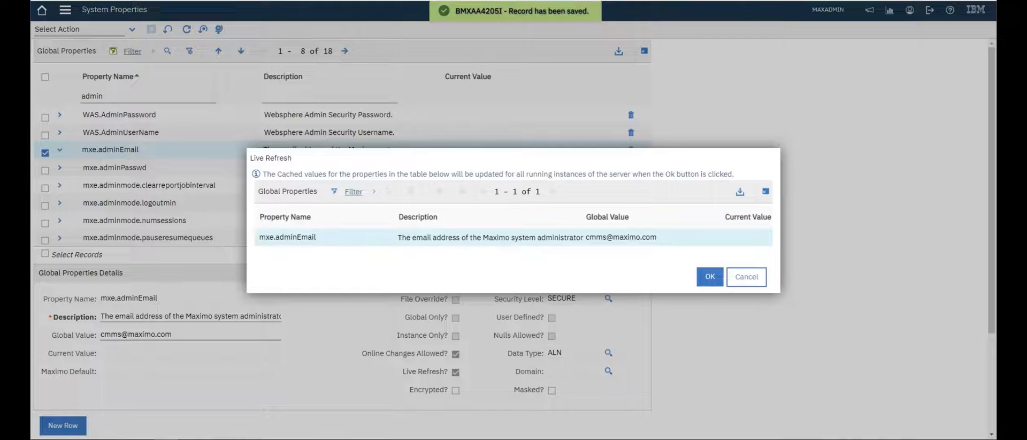
pyautogui.click(709, 276)
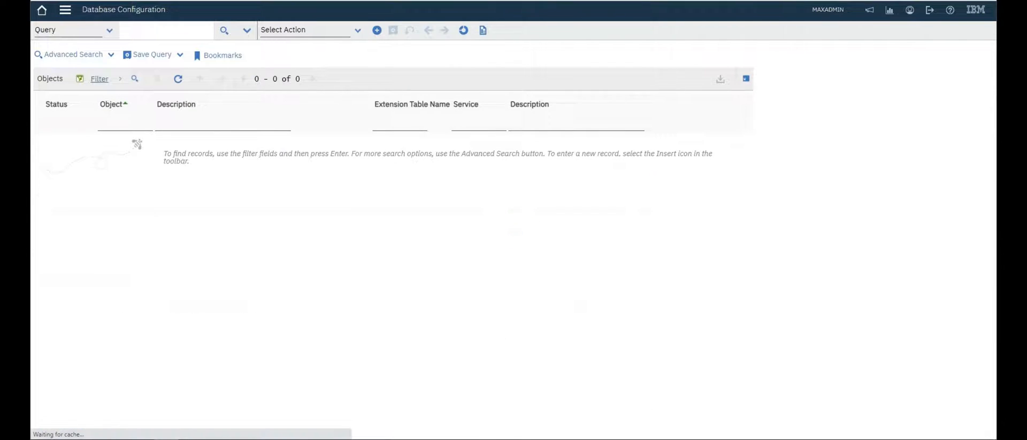
# Turn admin mode on, refresh its status until on, and close the progress window.
pyautogui.click(304, 29)
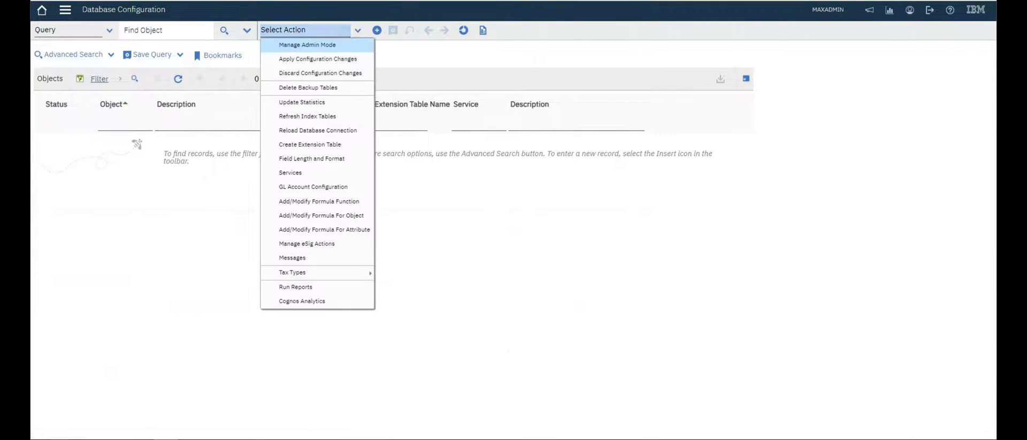
pyautogui.click(307, 44)
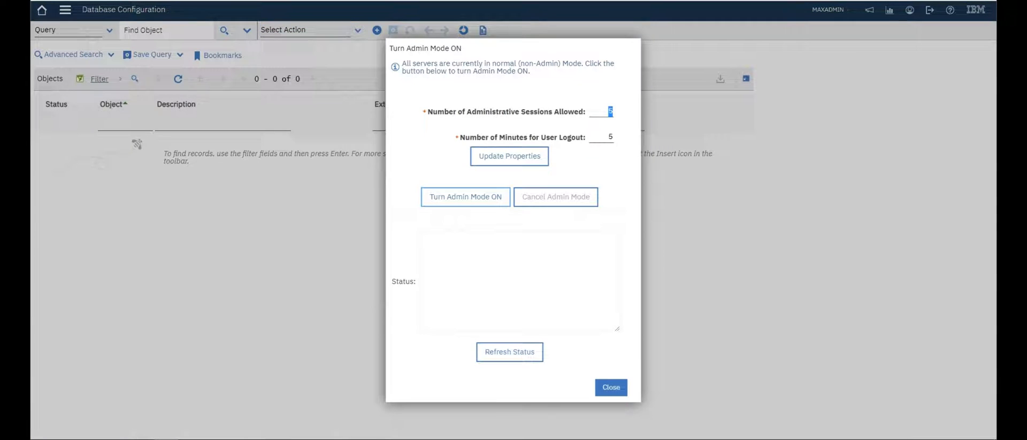
pyautogui.click(465, 197)
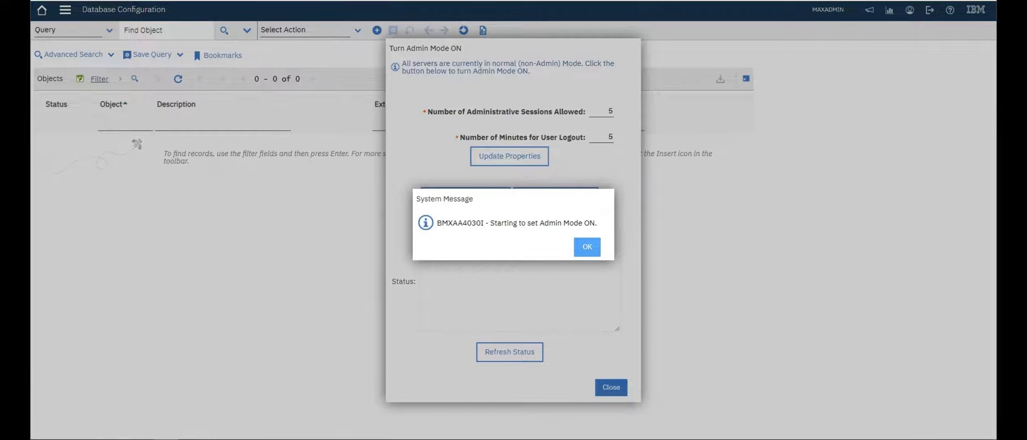
pyautogui.click(587, 246)
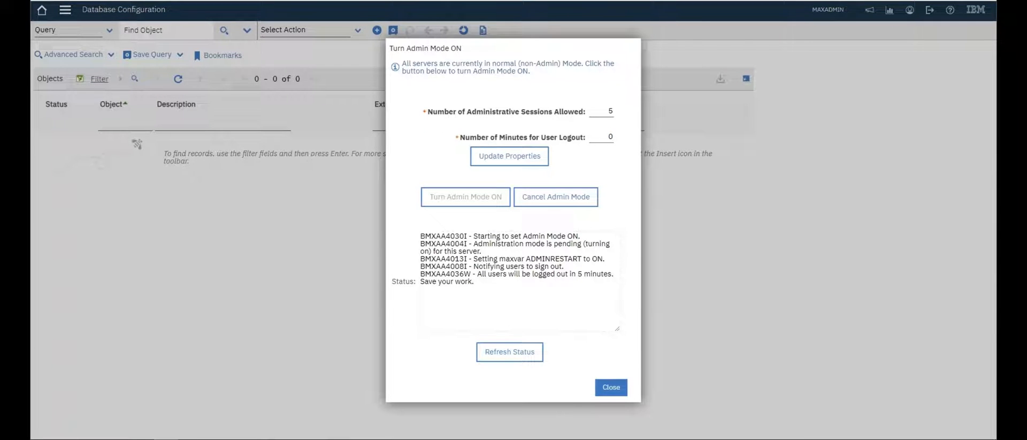
pyautogui.click(465, 197)
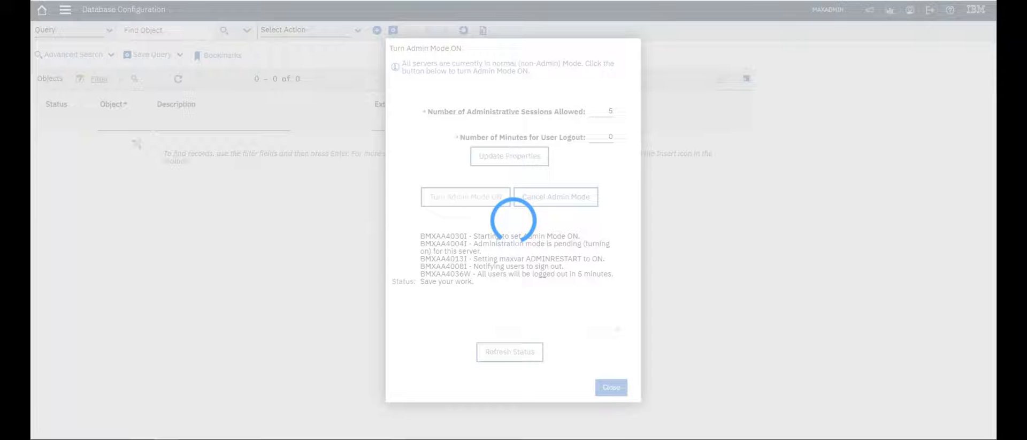
pyautogui.click(510, 352)
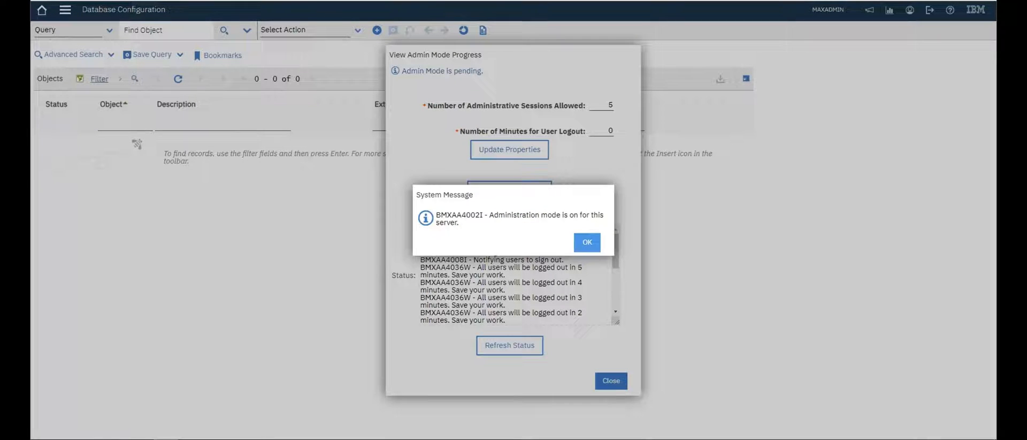
pyautogui.click(587, 241)
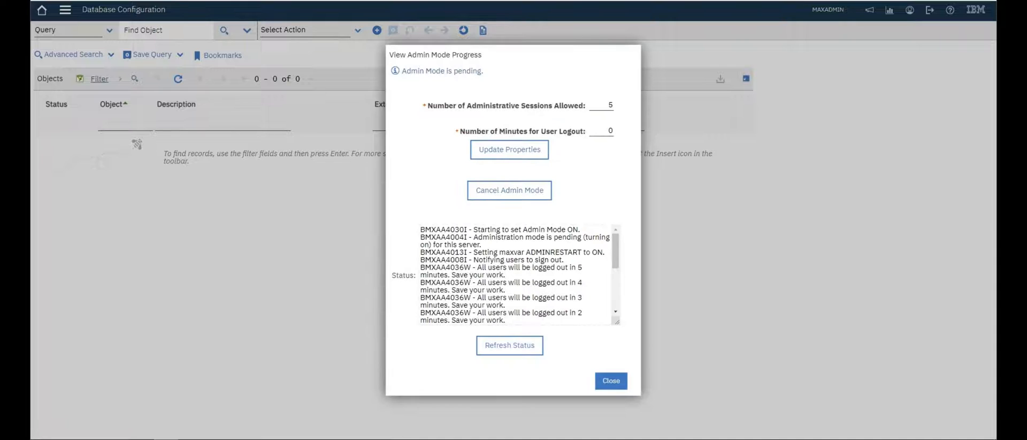
pyautogui.click(611, 380)
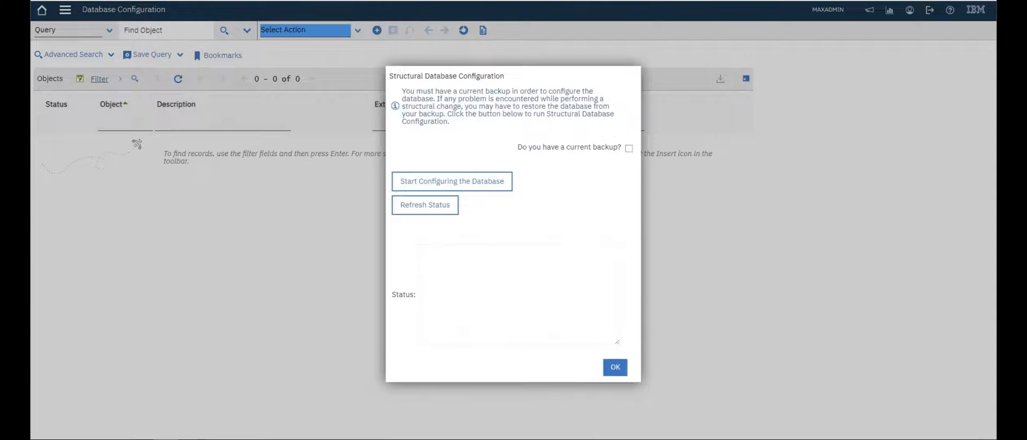
# Confirm a current database backup exists and start the structural database configuration.
pyautogui.click(629, 148)
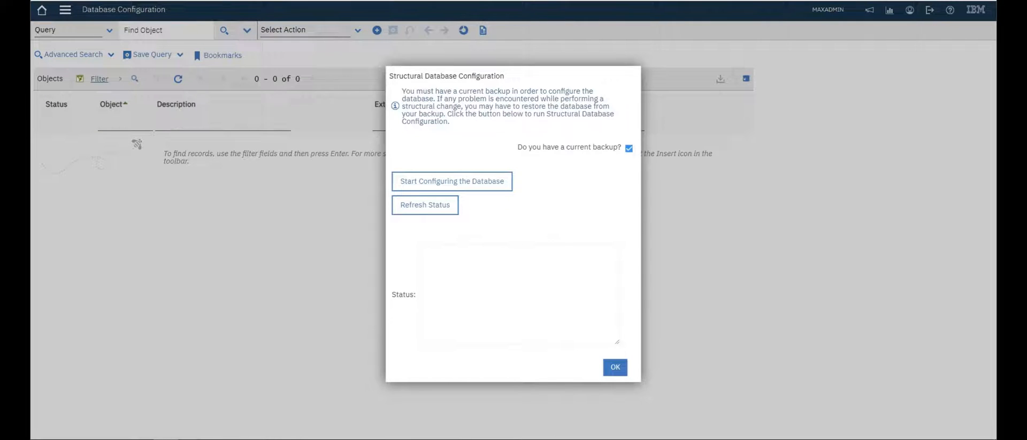
pyautogui.click(452, 181)
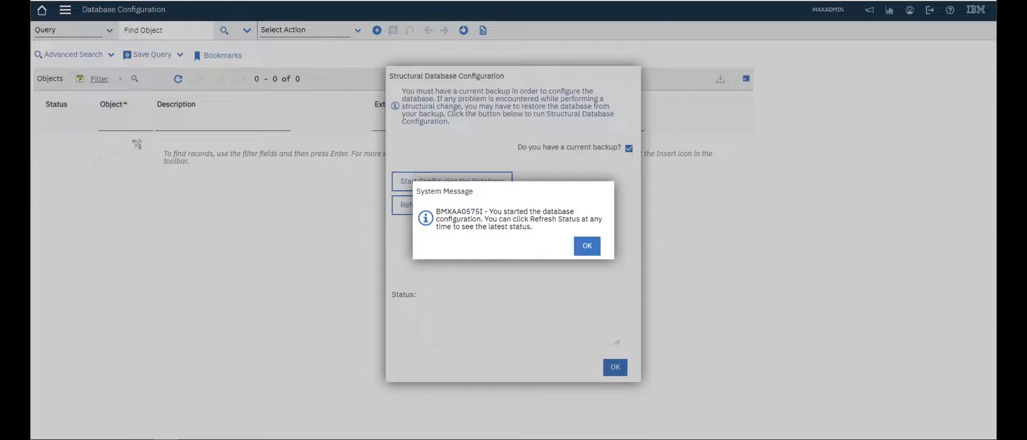
pyautogui.click(586, 246)
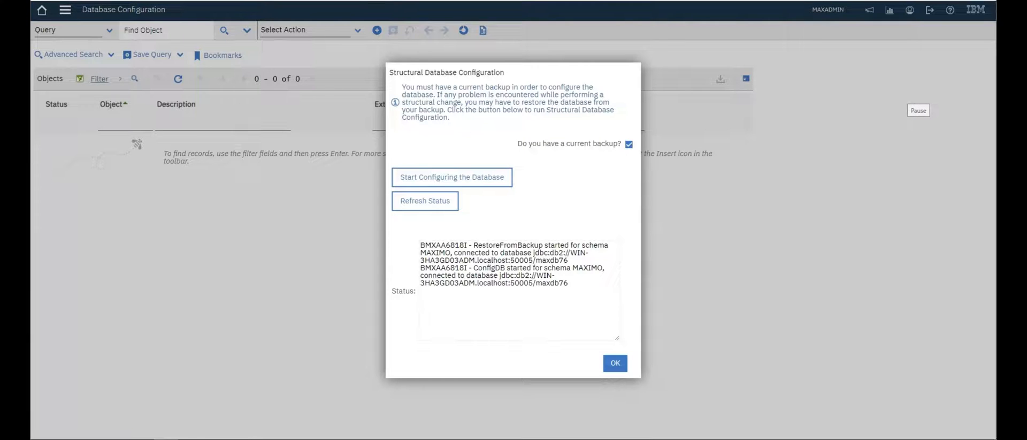
# Refresh the configuration status and acknowledge the 'database configuration is complete' message.
pyautogui.click(425, 200)
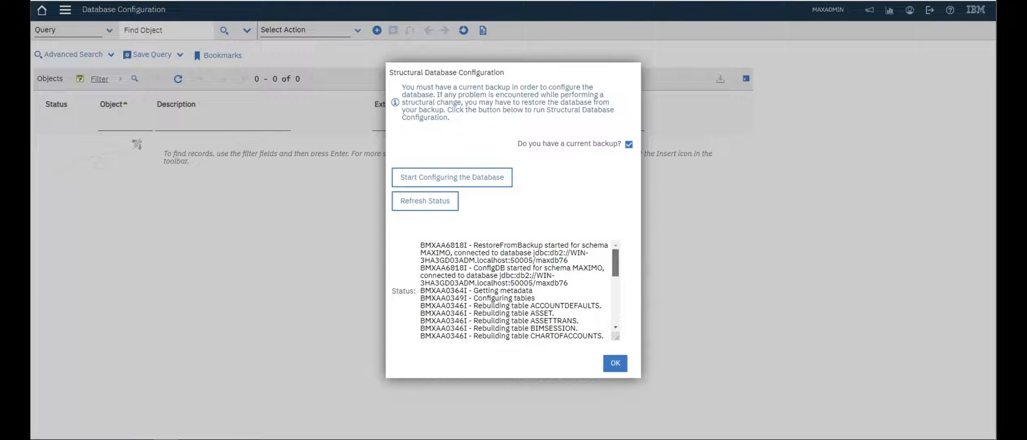
pyautogui.scroll(-3)
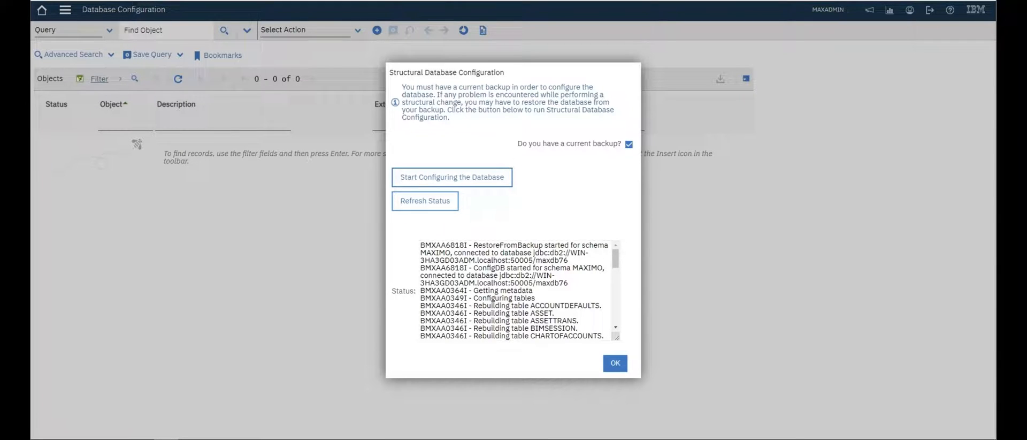
pyautogui.click(450, 177)
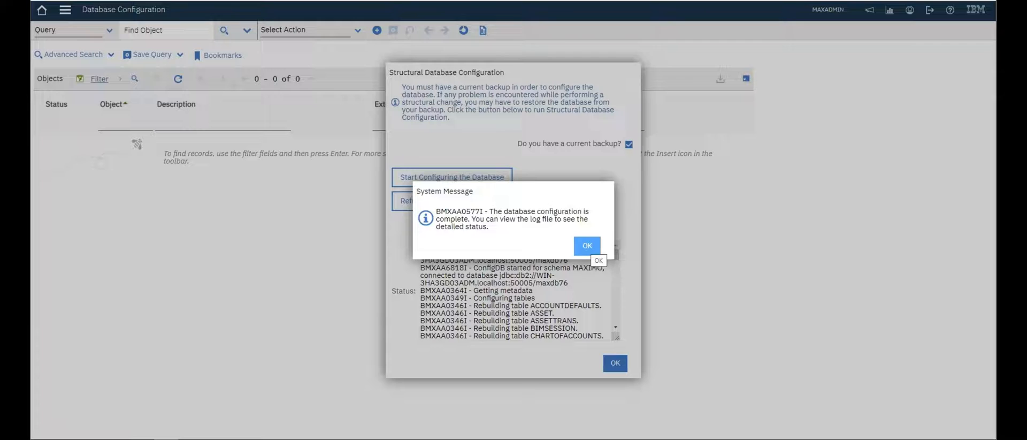
pyautogui.click(585, 245)
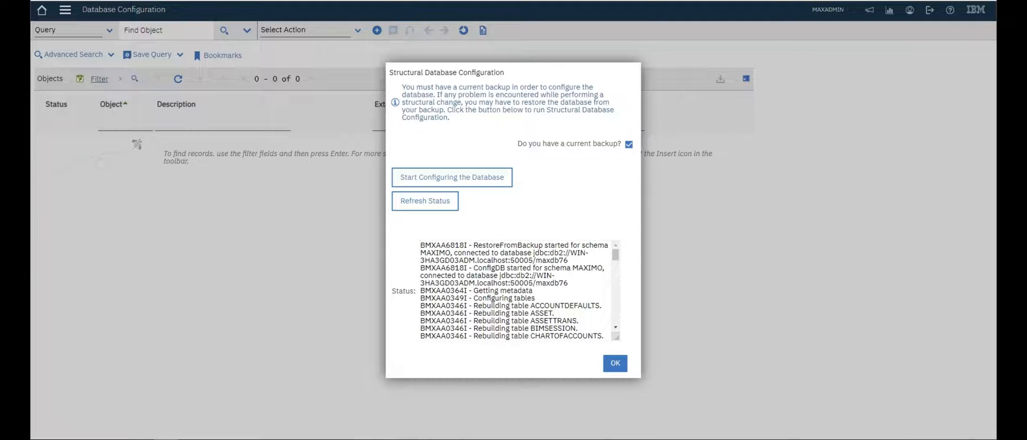
pyautogui.click(615, 363)
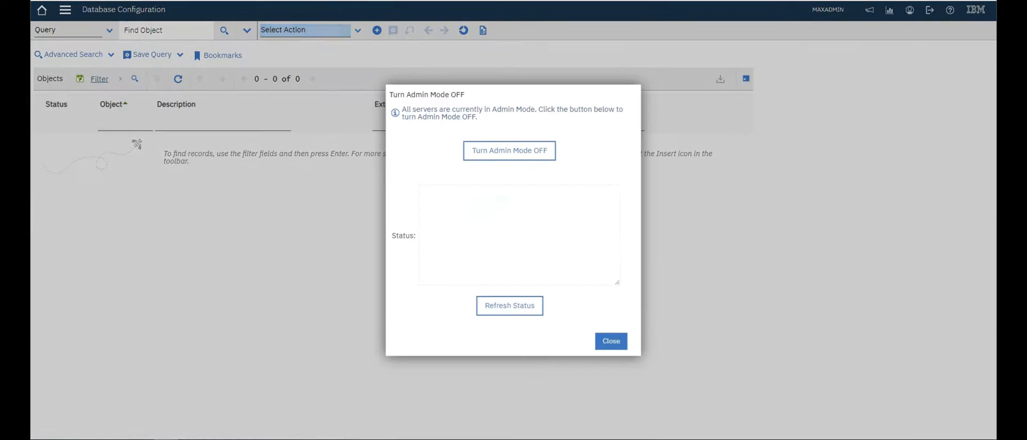
# Turn admin mode off, dismiss the system cache reload message, and close the panel.
pyautogui.click(508, 150)
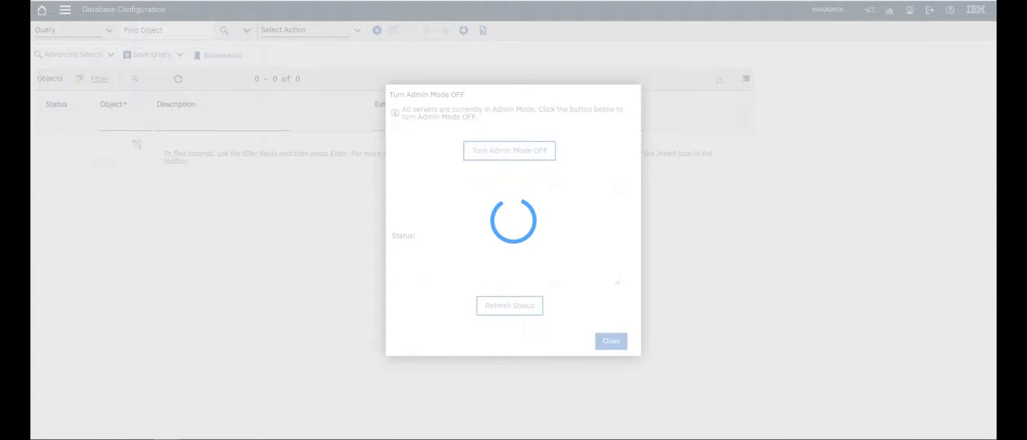
pyautogui.click(510, 150)
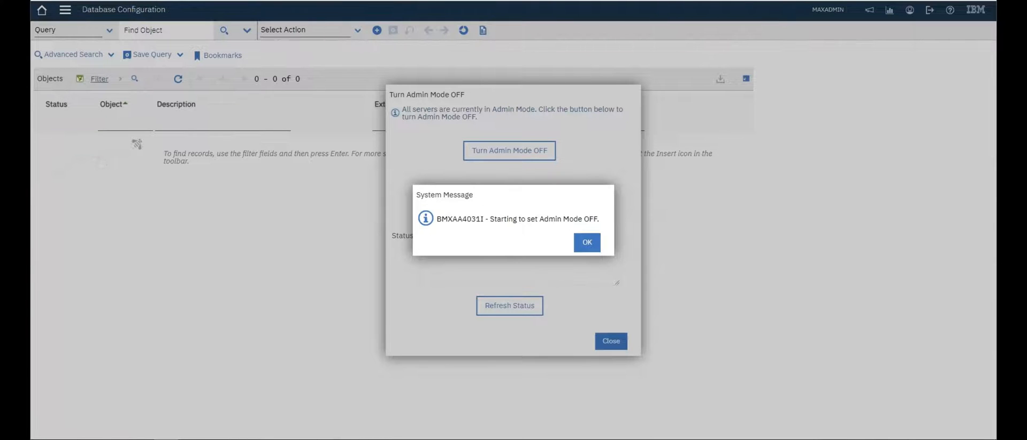
pyautogui.click(586, 242)
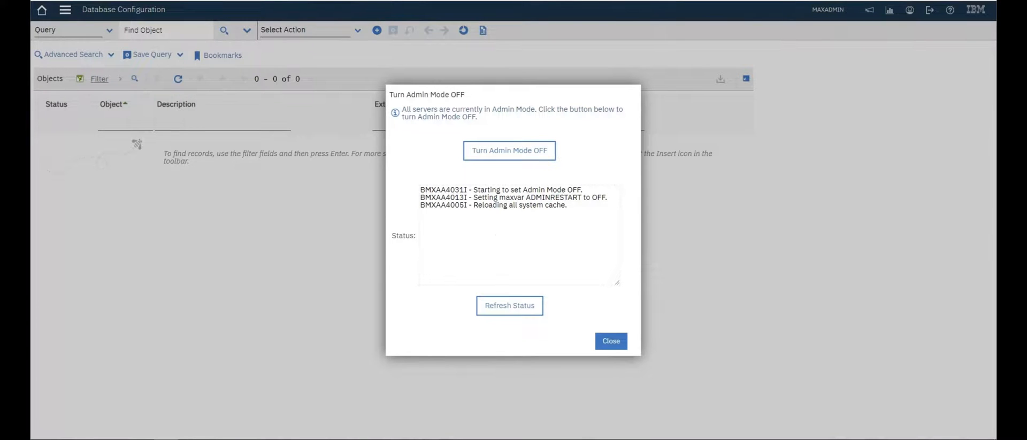
pyautogui.click(609, 341)
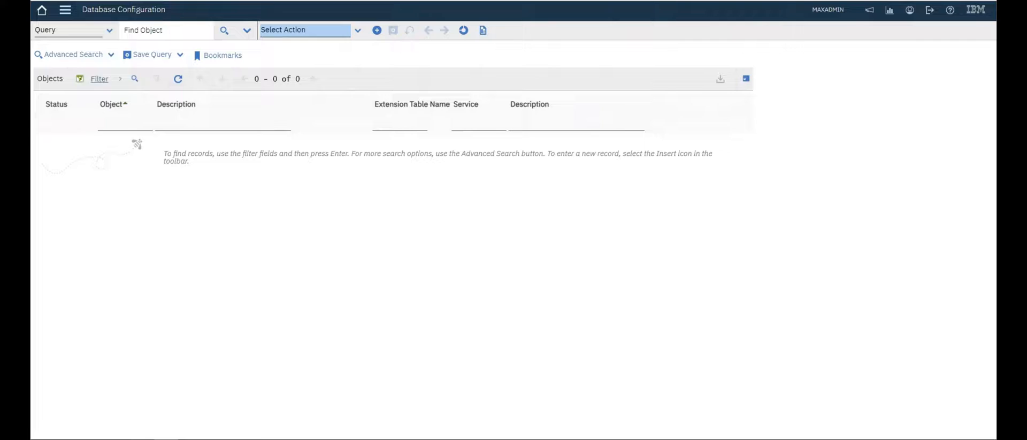
pyautogui.click(64, 10)
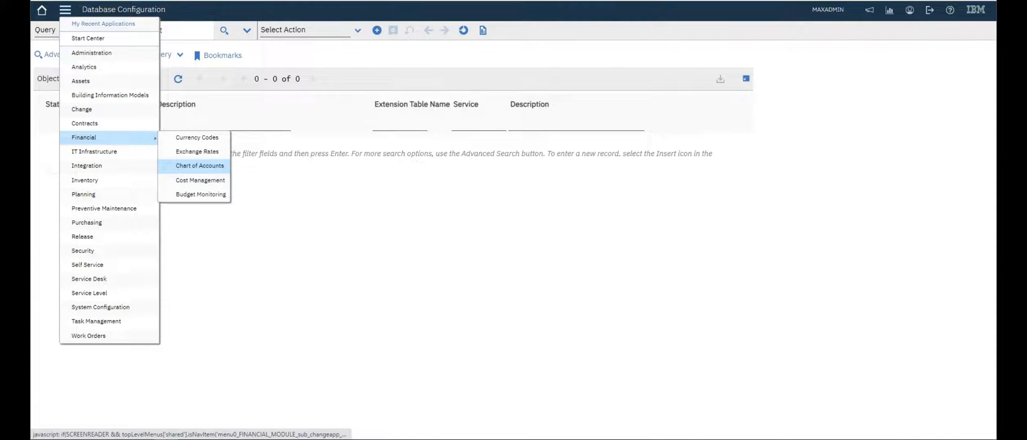
# Open Chart of Accounts for POWER and bring up GL Component Maintenance.
pyautogui.click(199, 165)
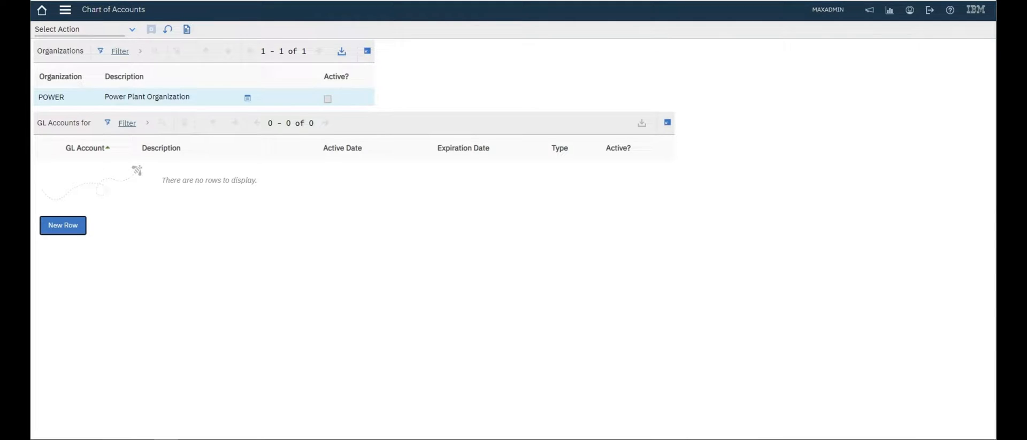
pyautogui.click(82, 29)
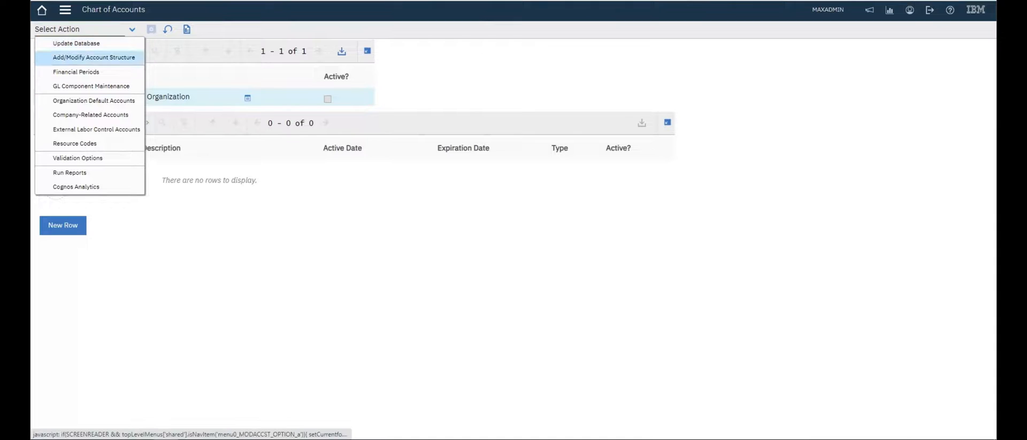
pyautogui.moveTo(76, 72)
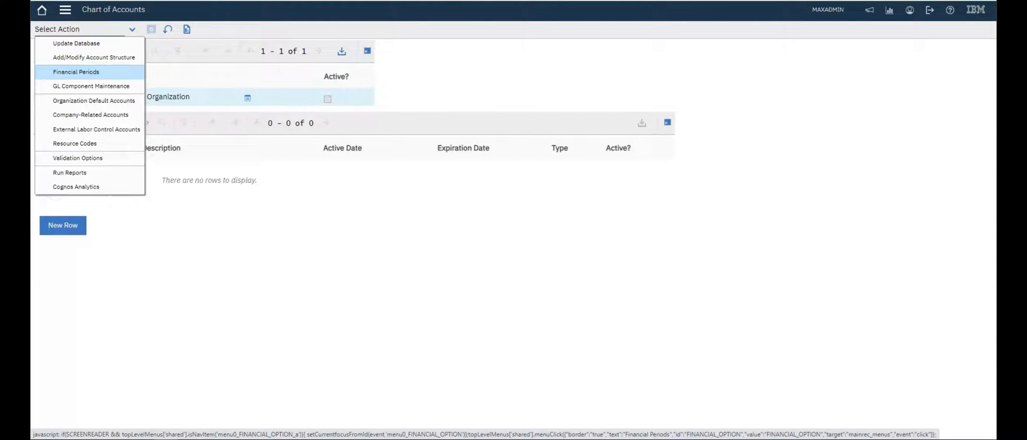
pyautogui.click(91, 85)
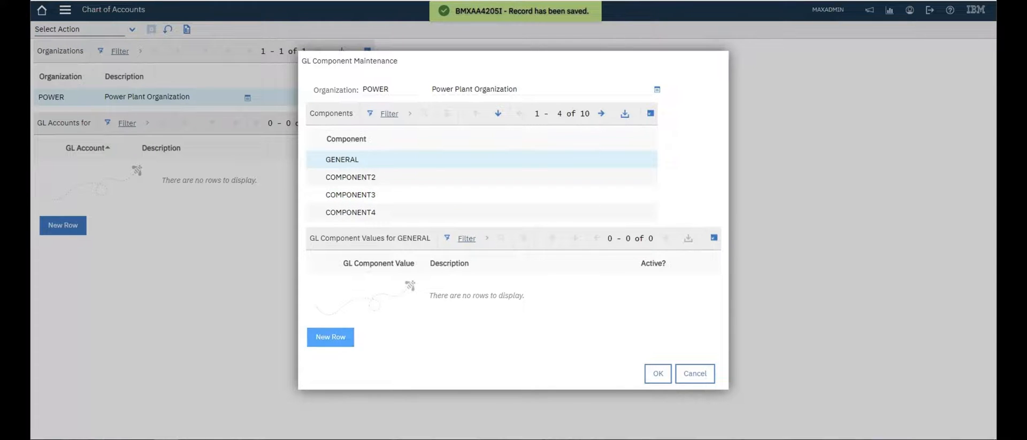
pyautogui.click(330, 336)
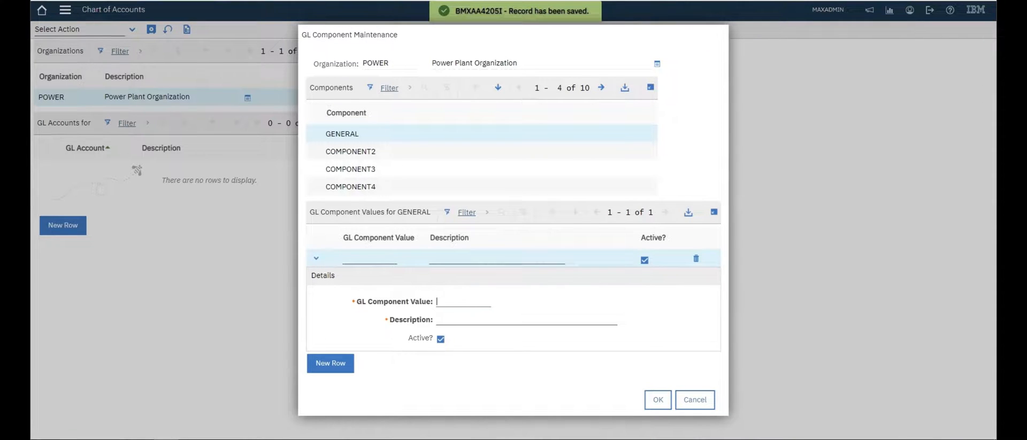
pyautogui.write('00000000000')
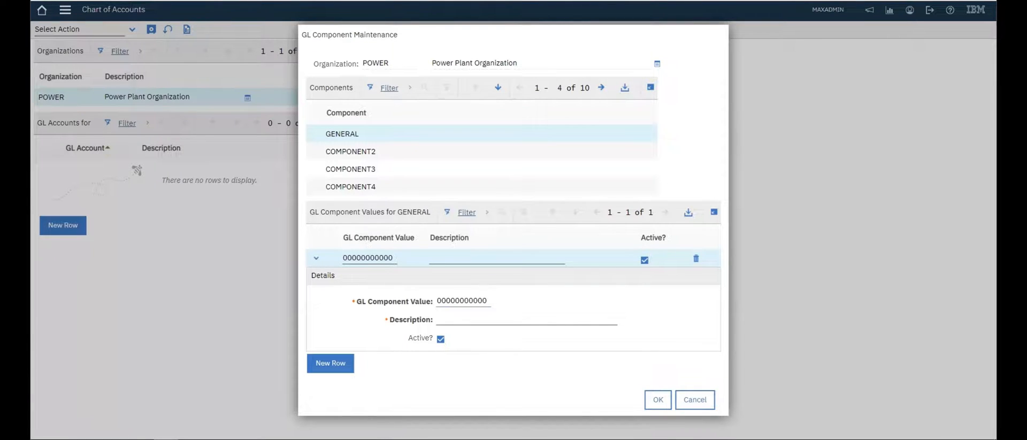
pyautogui.click(524, 320)
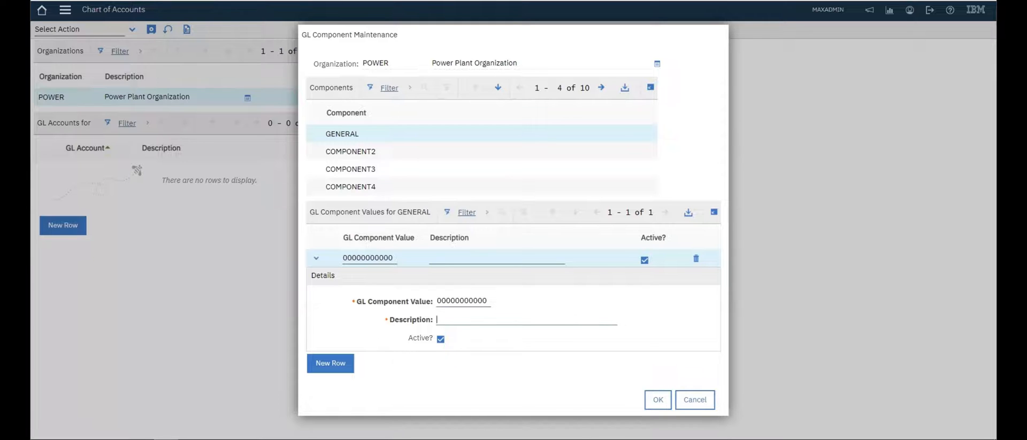
pyautogui.write('M')
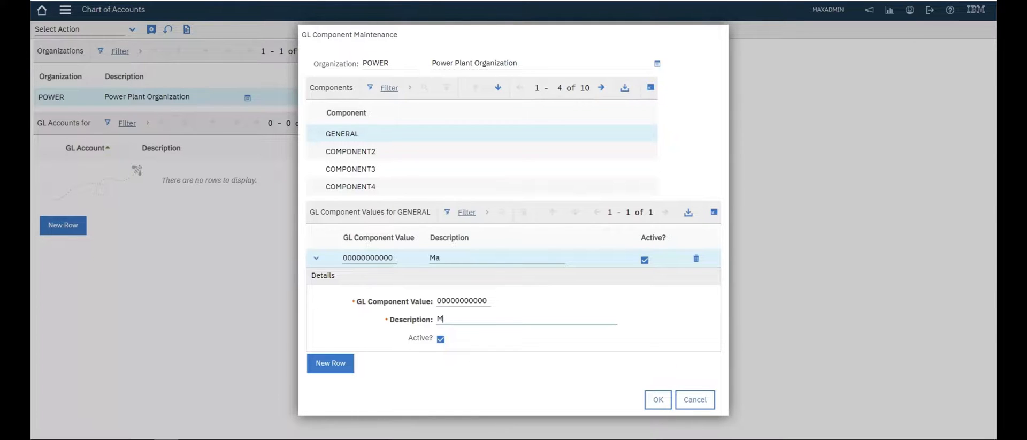
pyautogui.write('eneral')
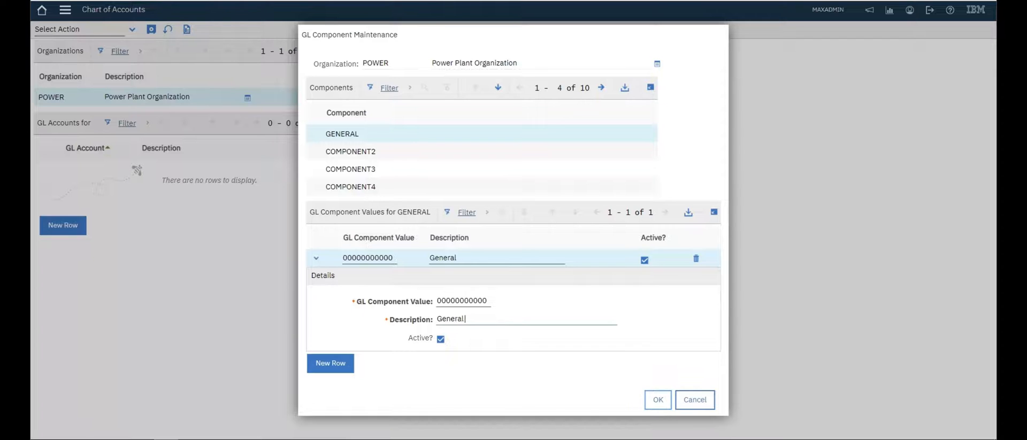
pyautogui.click(657, 399)
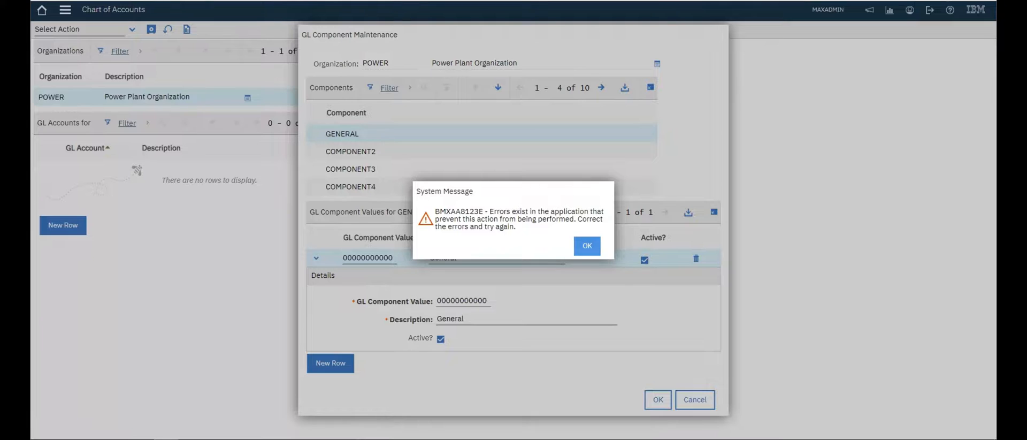
pyautogui.click(587, 245)
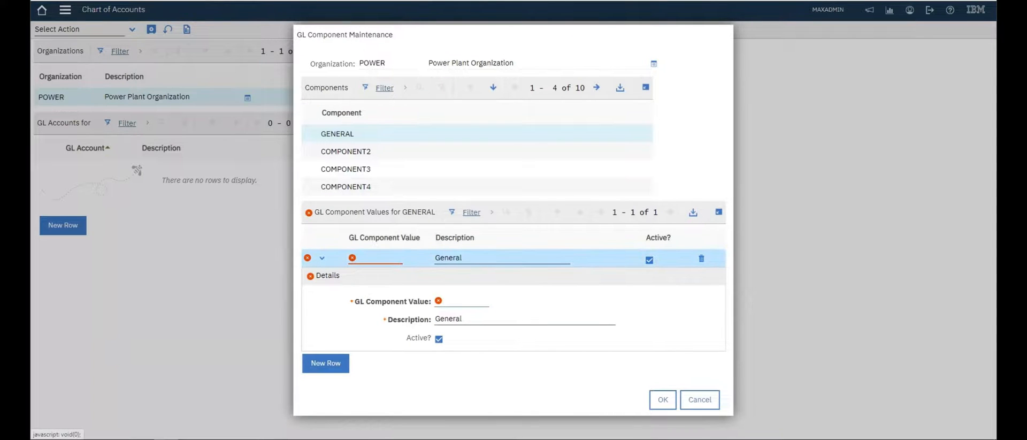
pyautogui.write('0000000000')
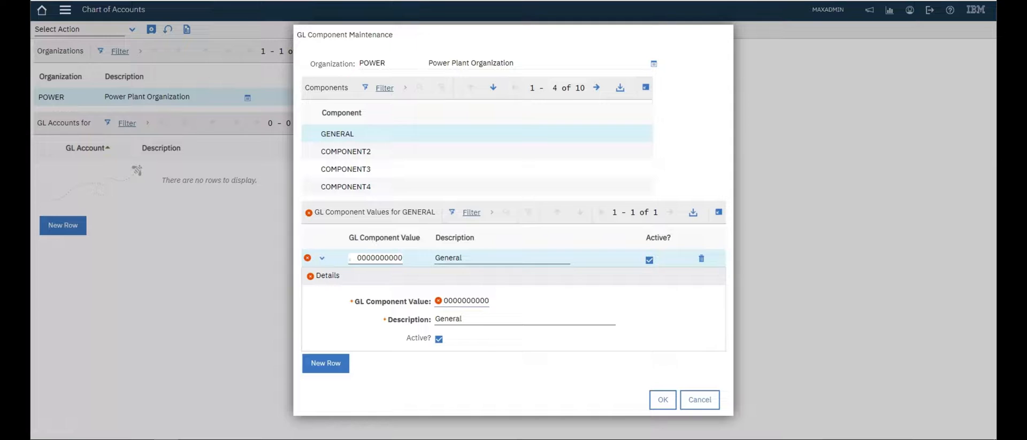
pyautogui.click(698, 400)
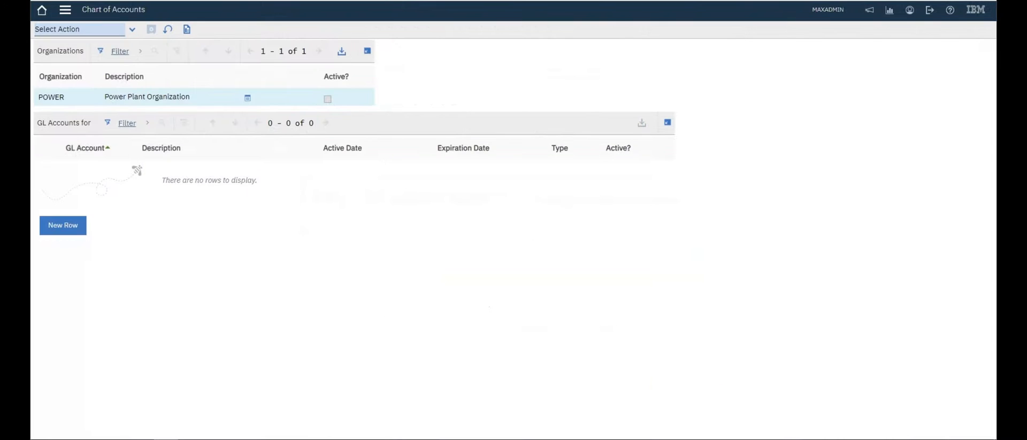
pyautogui.click(77, 29)
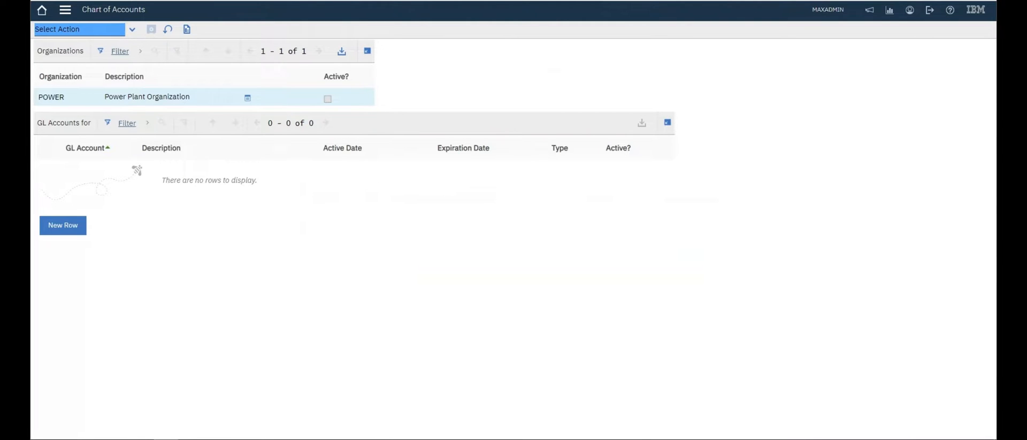
pyautogui.click(62, 225)
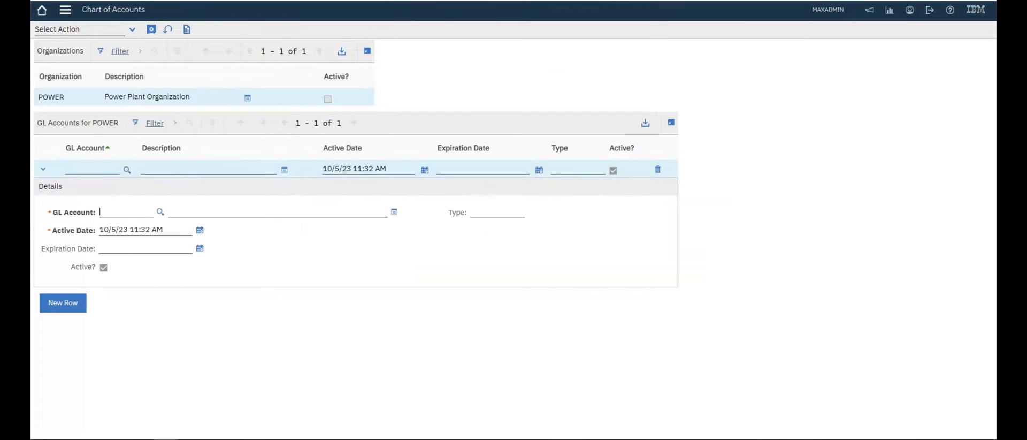
pyautogui.click(160, 211)
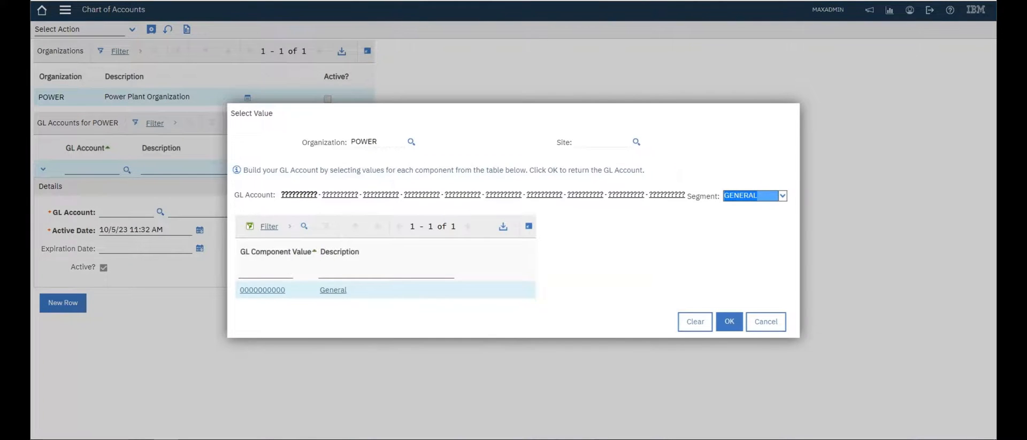
pyautogui.click(262, 289)
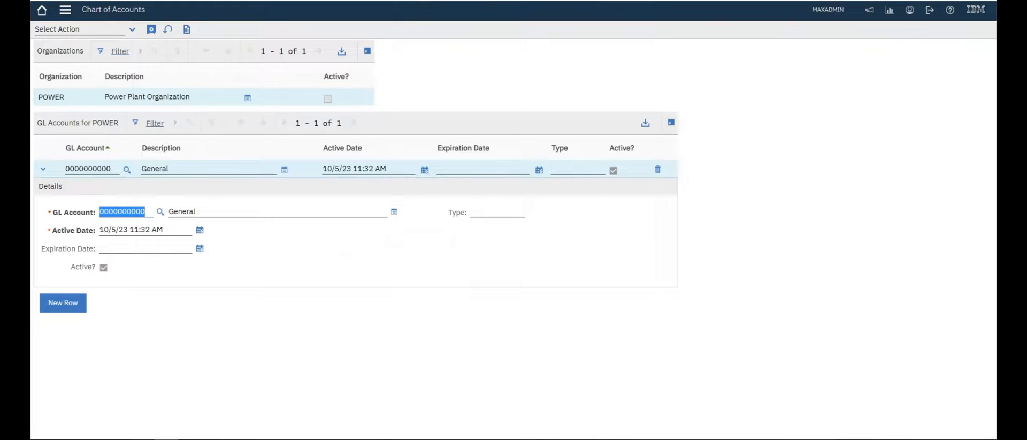
pyautogui.click(151, 29)
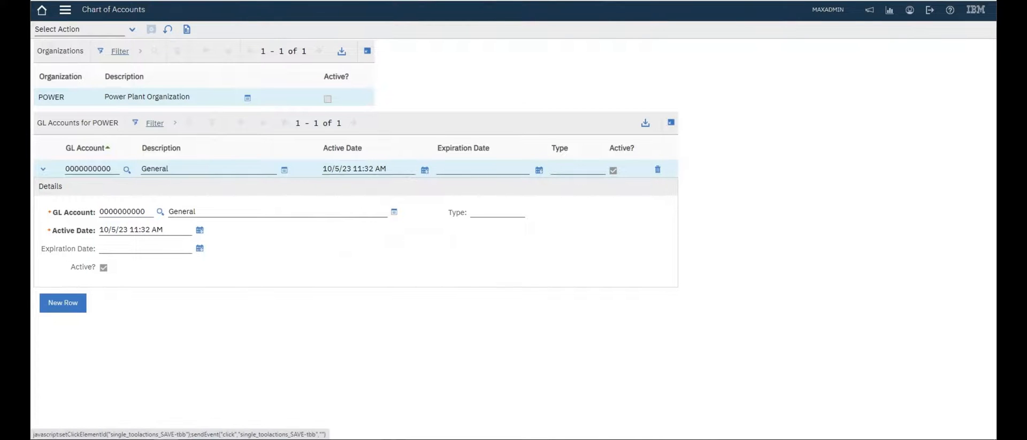
pyautogui.click(151, 28)
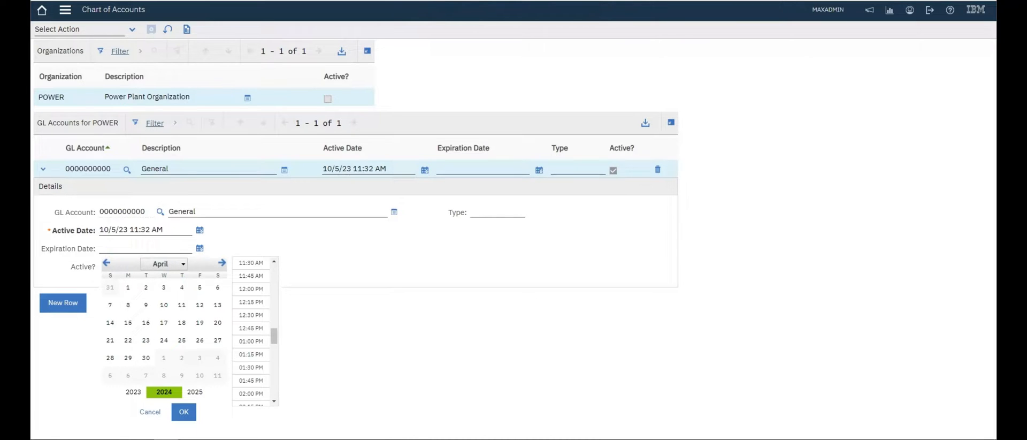
# Give the General GL account an expiration date of 10/31/30 and save it.
pyautogui.click(221, 263)
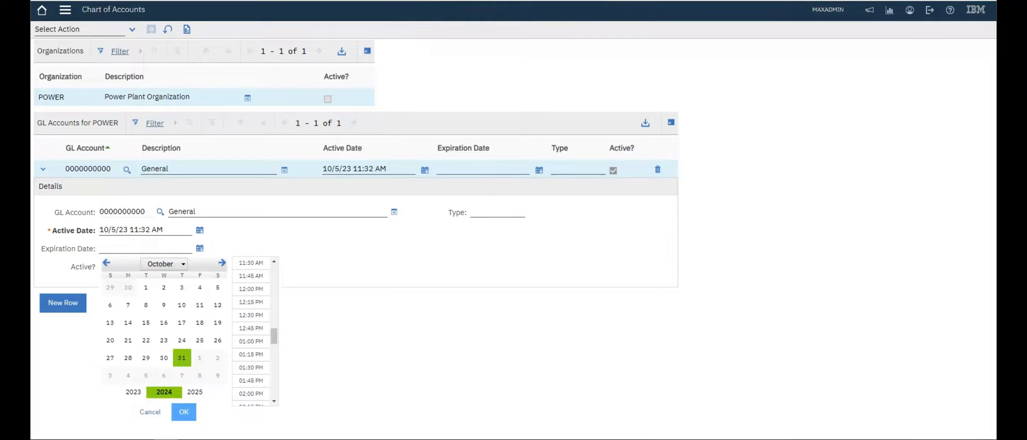
pyautogui.click(184, 412)
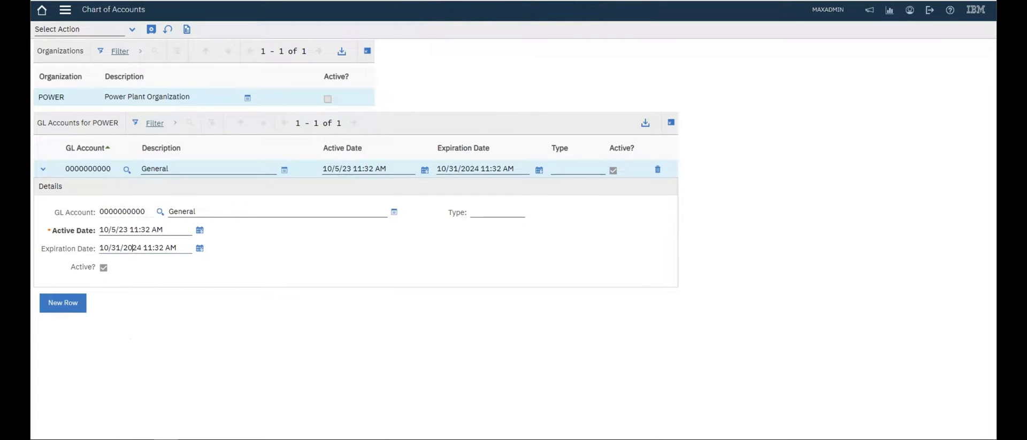
pyautogui.press('Backspace')
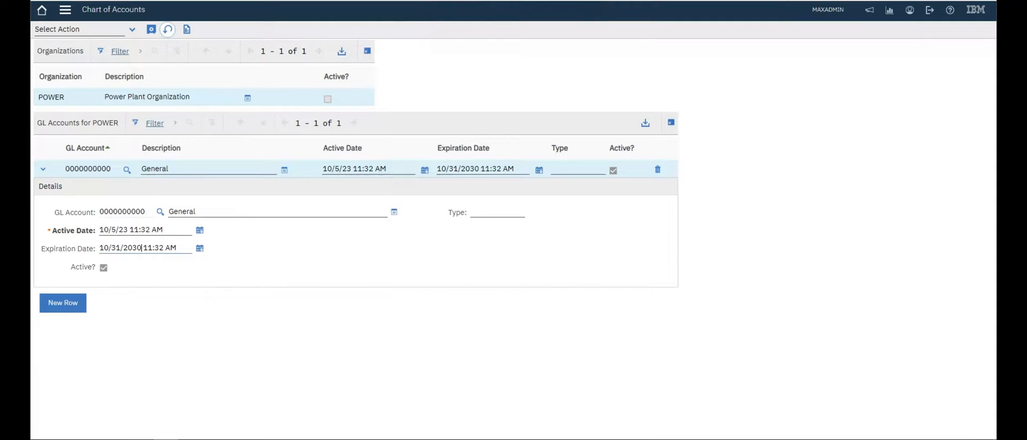
pyautogui.click(151, 29)
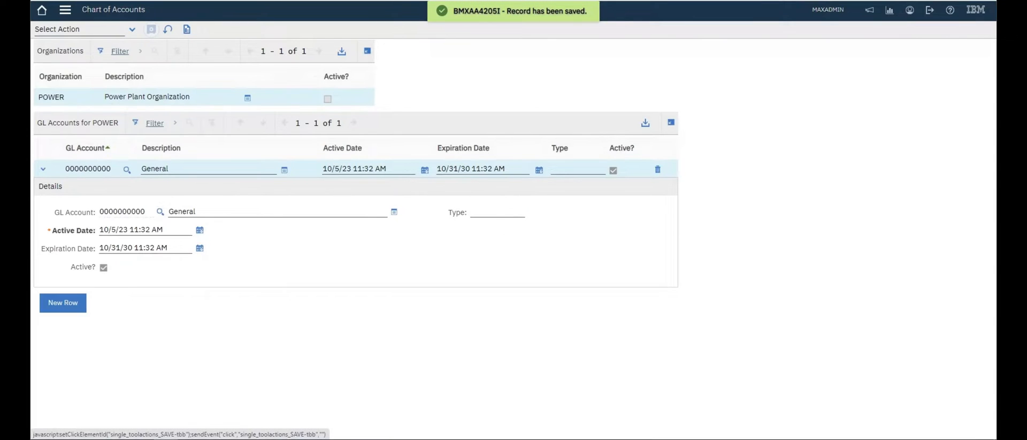
pyautogui.click(65, 10)
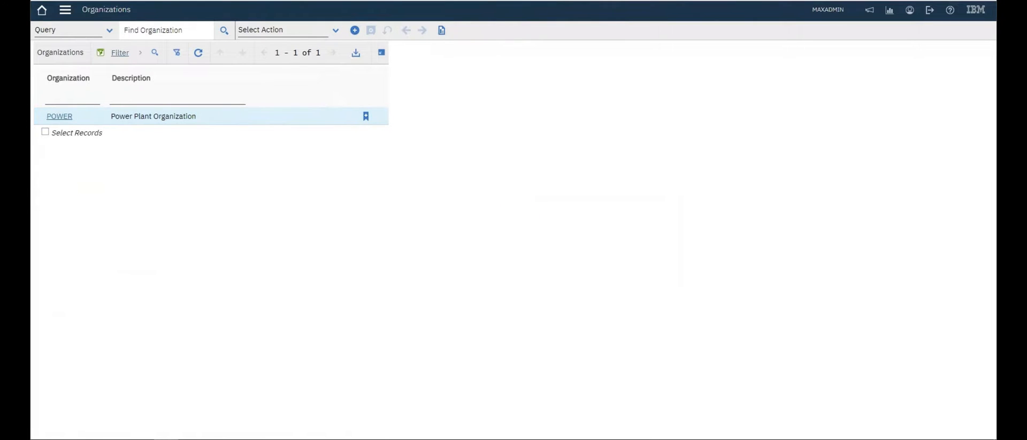
pyautogui.click(59, 116)
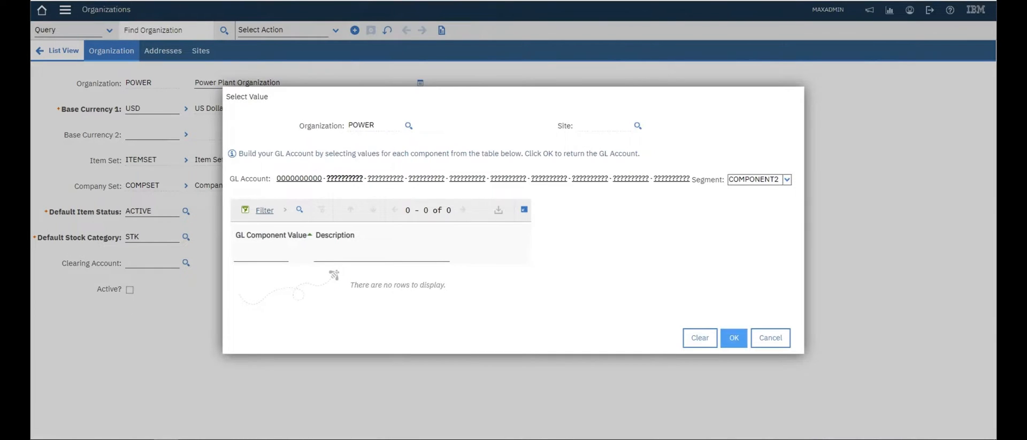
pyautogui.click(733, 338)
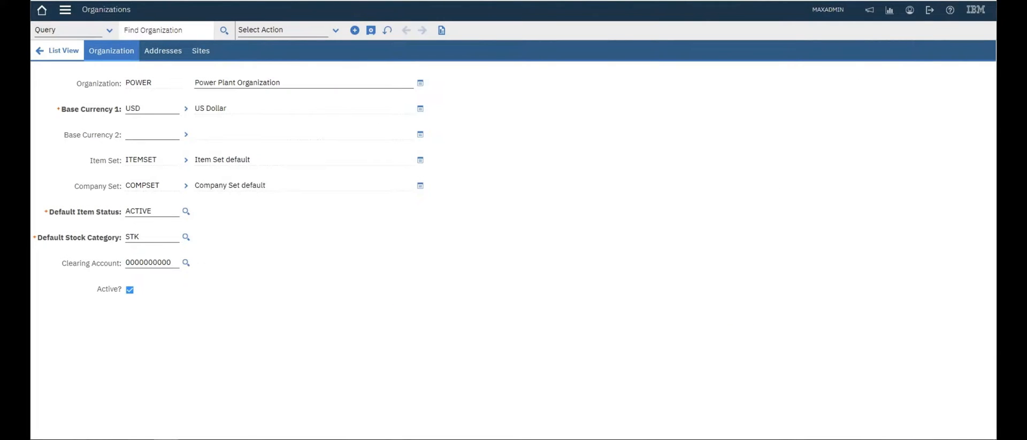
pyautogui.click(370, 30)
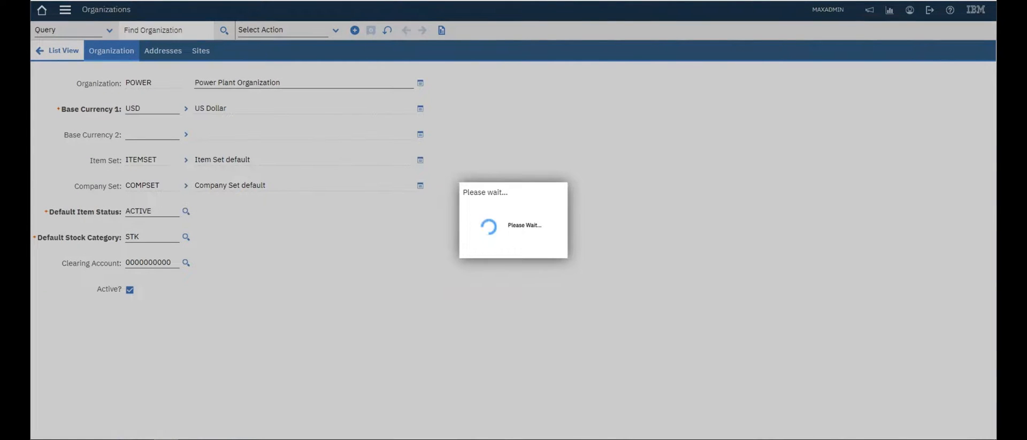
pyautogui.click(370, 30)
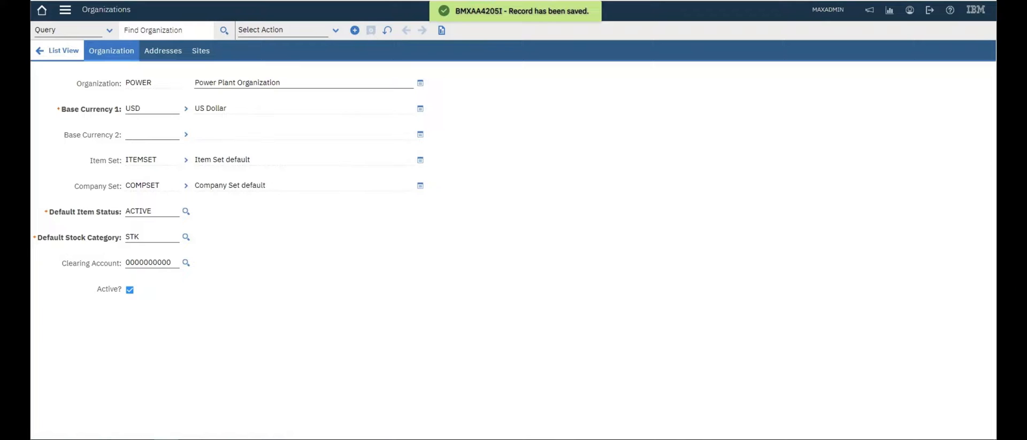
# Add a new blank site row on POWER's Sites tab.
pyautogui.click(201, 50)
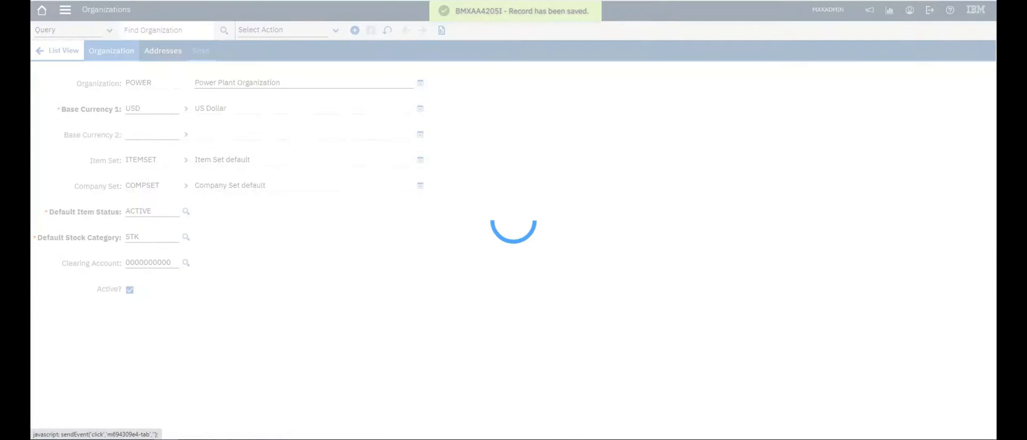
pyautogui.click(200, 51)
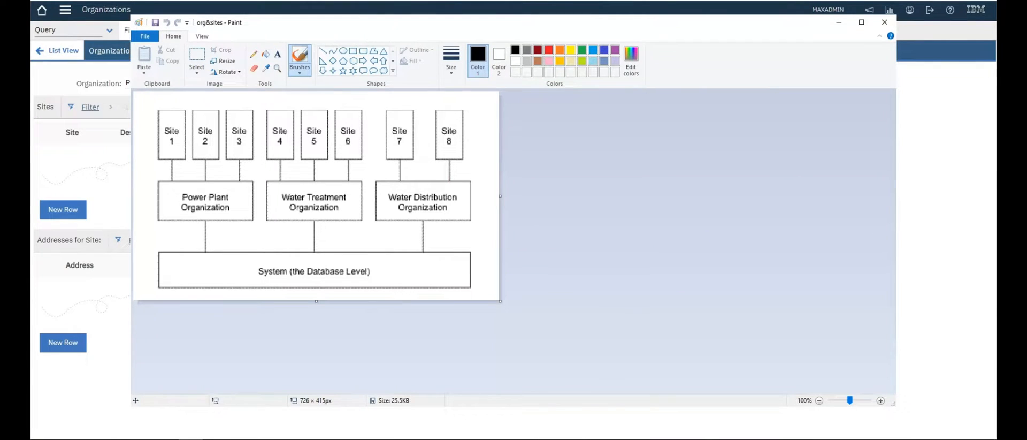
pyautogui.click(885, 22)
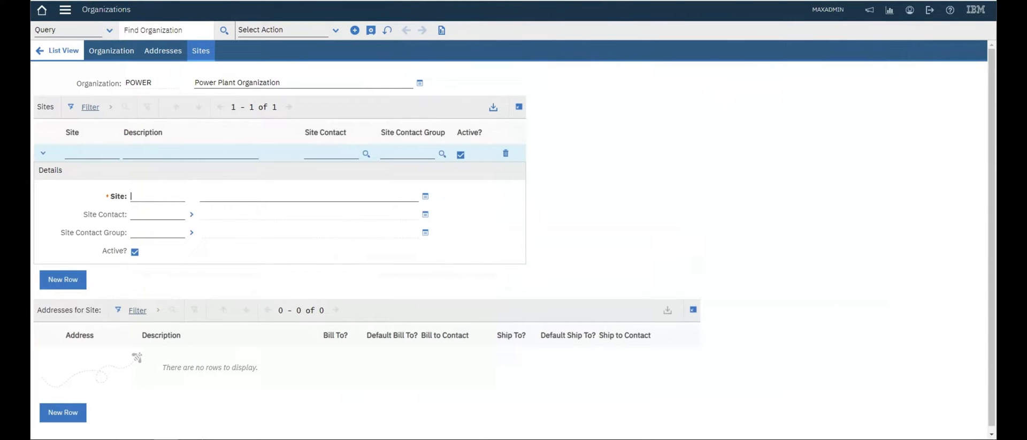
# Enter sites SITE1, SITE2, SITE3 described Site 1, Site 2, Site 3, and save.
pyautogui.write('sit')
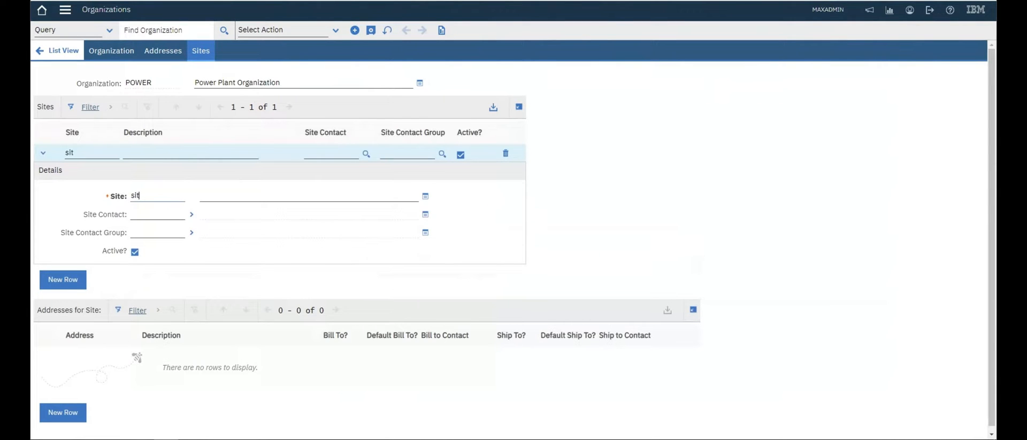
pyautogui.write('e')
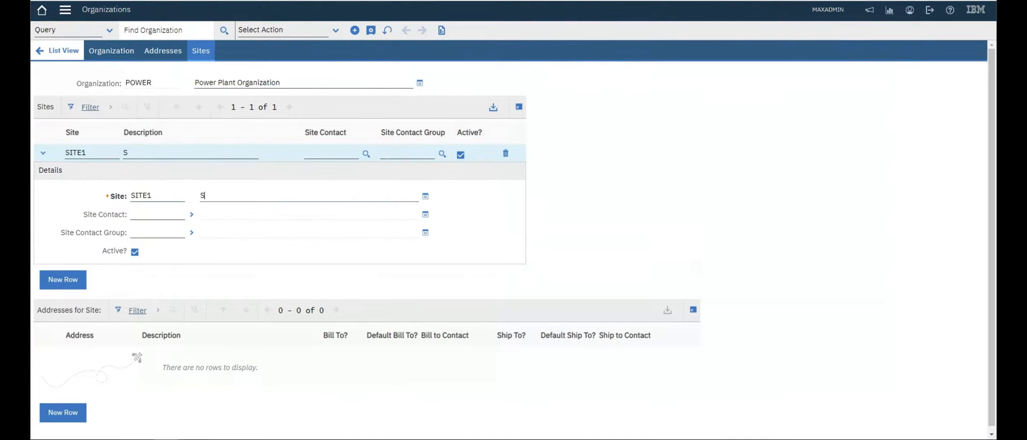
pyautogui.write('ite 1')
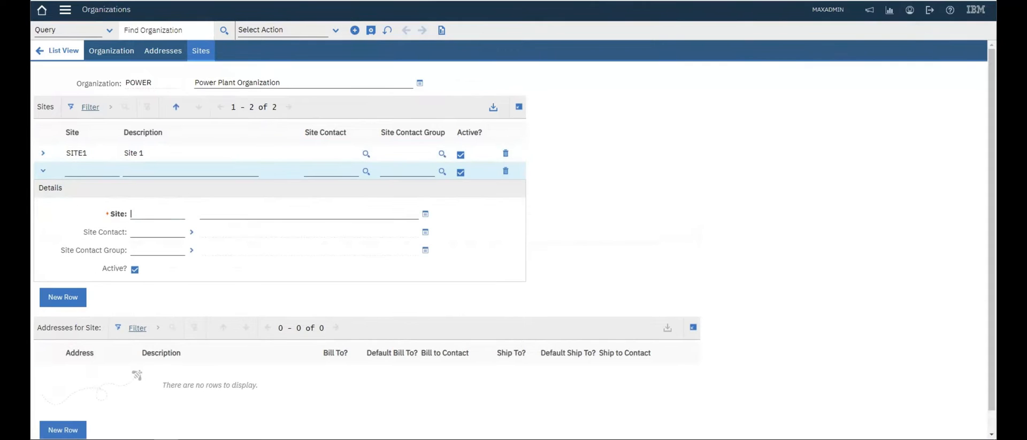
pyautogui.write('site2')
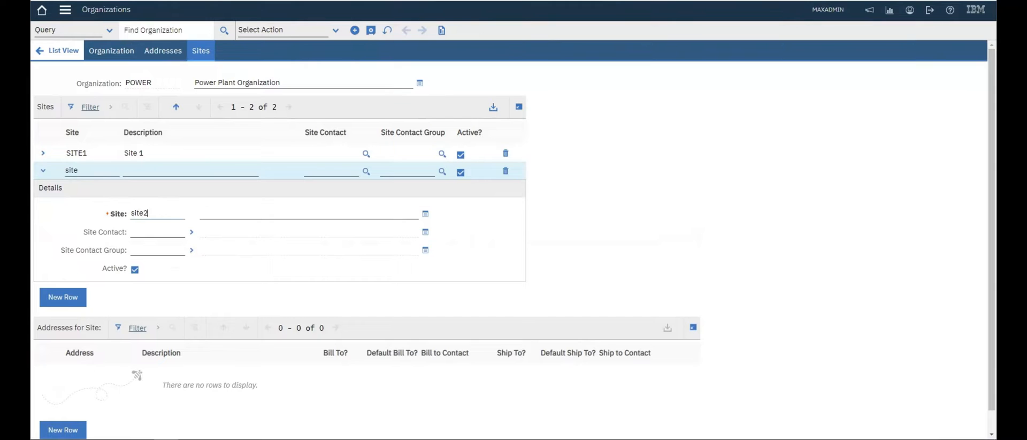
pyautogui.write('S')
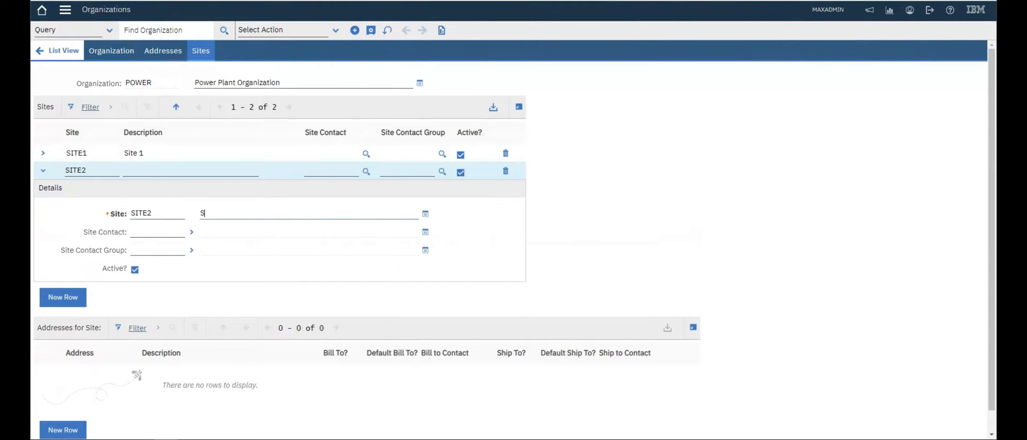
pyautogui.write('ite 2')
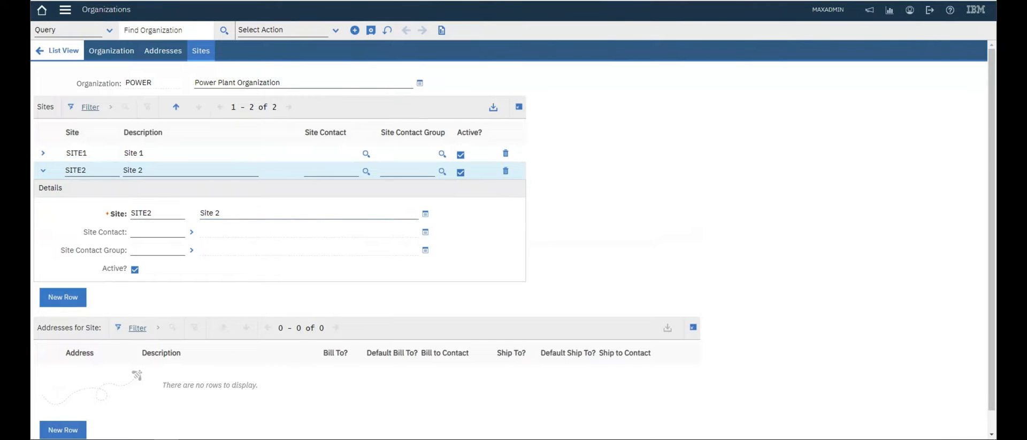
pyautogui.write('s')
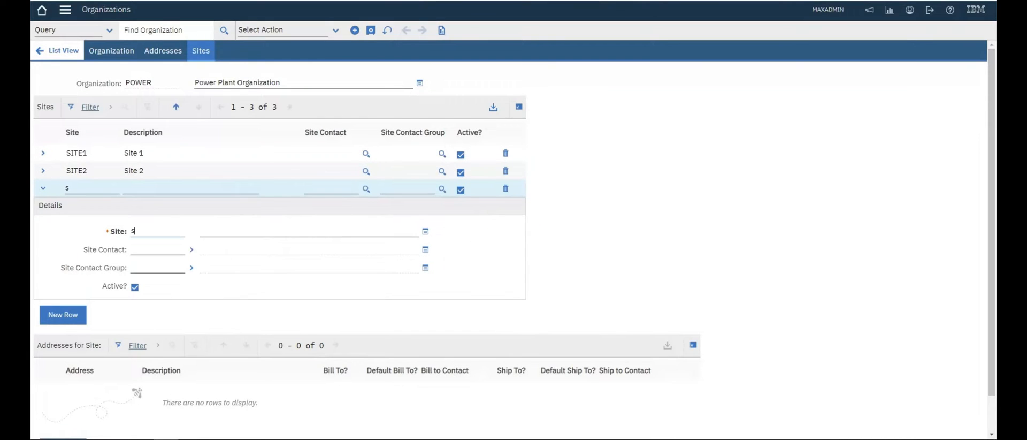
pyautogui.write('ITE3')
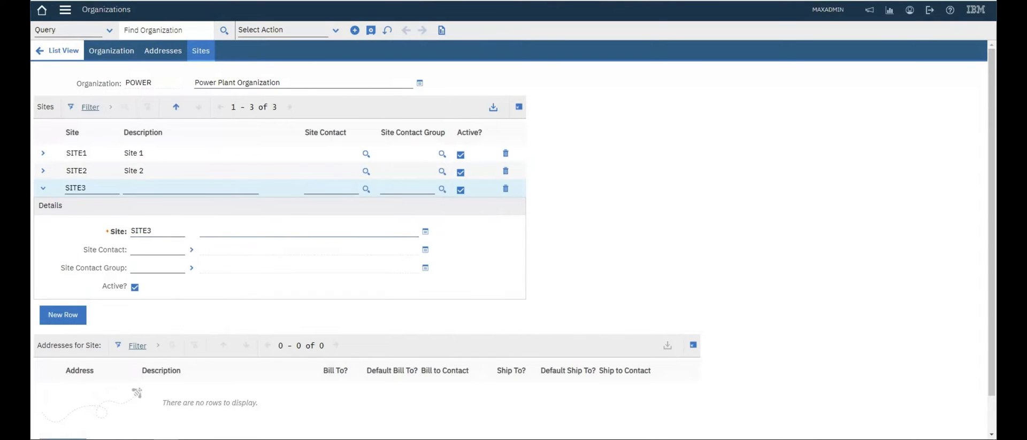
pyautogui.write('Site 3')
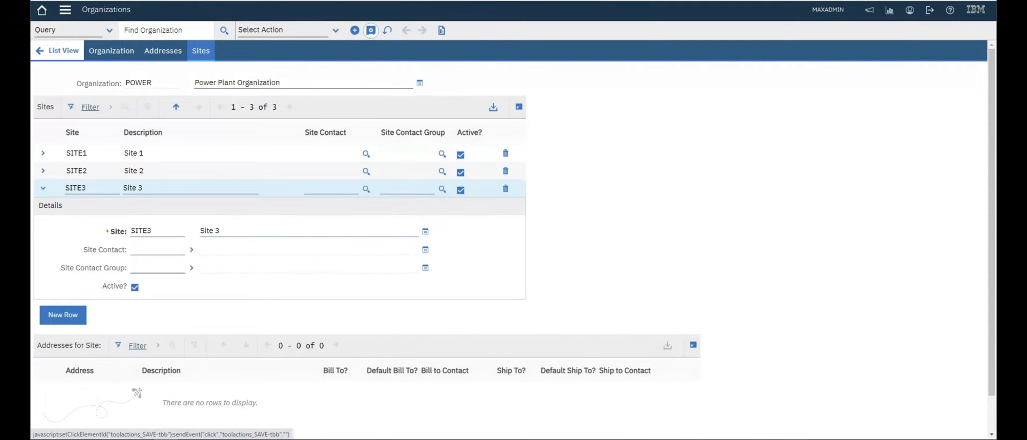
pyautogui.click(371, 30)
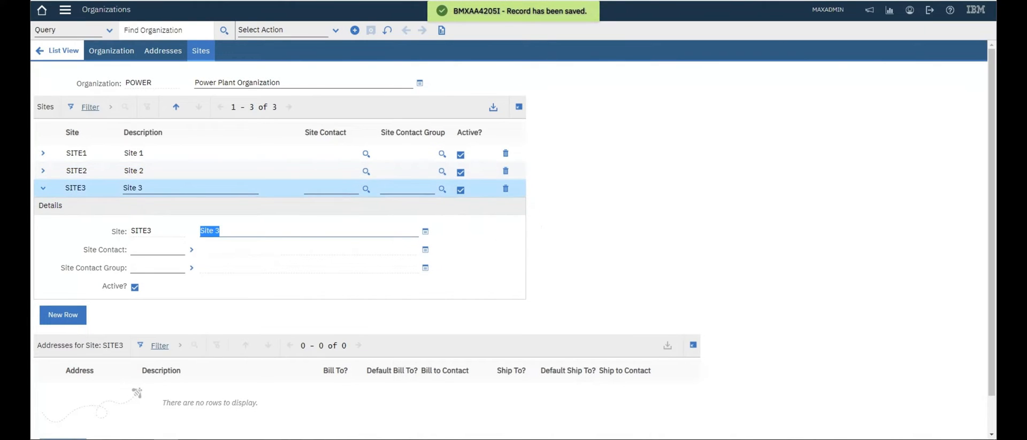
pyautogui.click(43, 188)
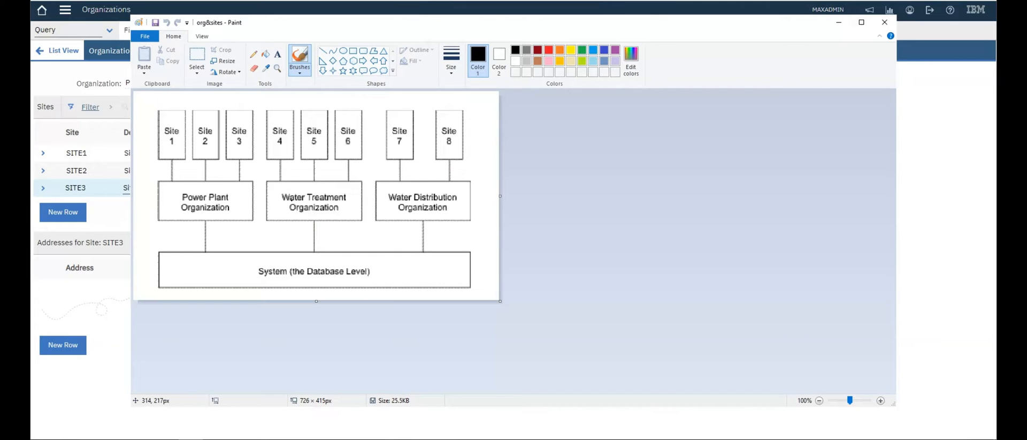
pyautogui.moveTo(339, 143)
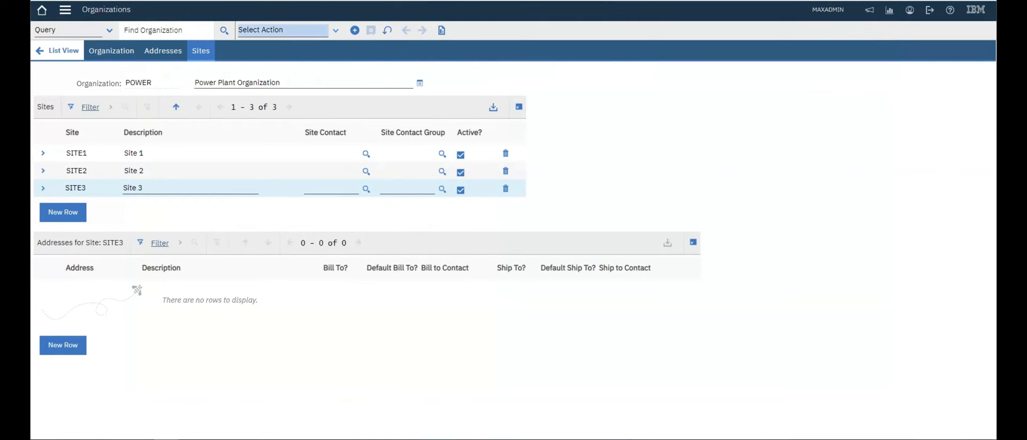
# Open the organization's Select Action list to reach Inventory Options.
pyautogui.click(282, 29)
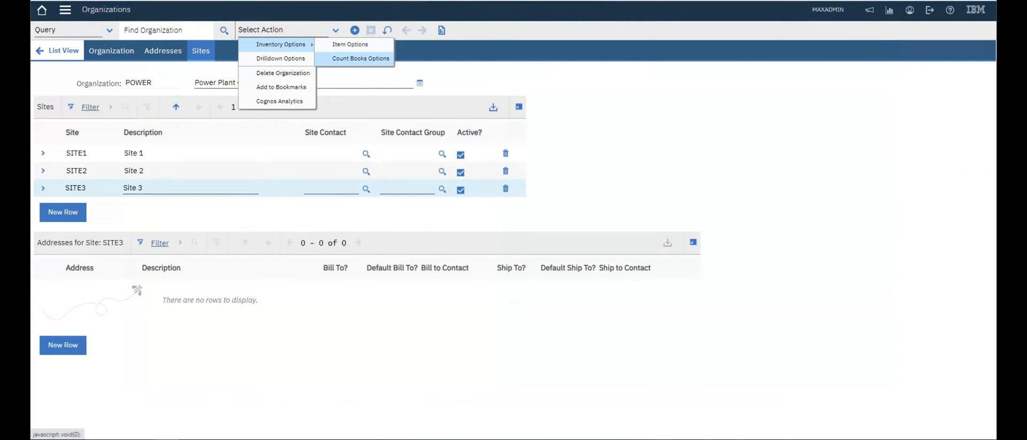